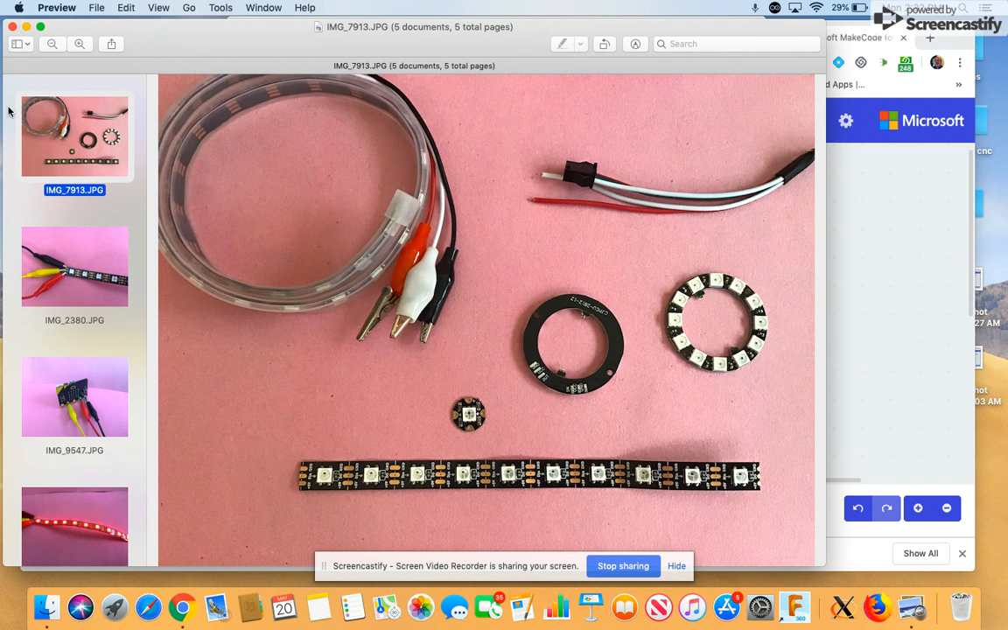
mouse_move(252, 145)
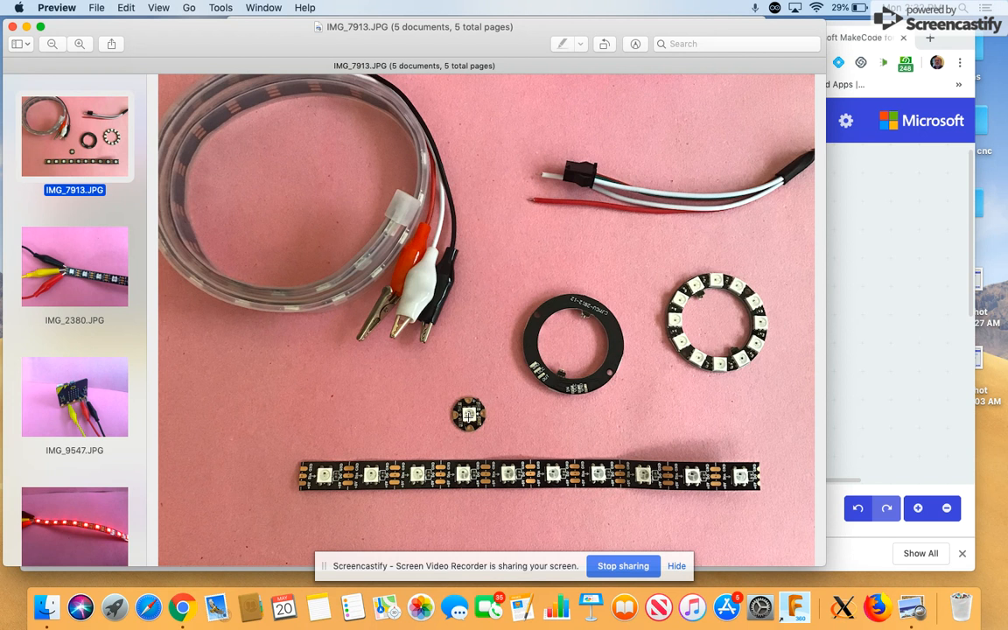
mouse_move(766, 345)
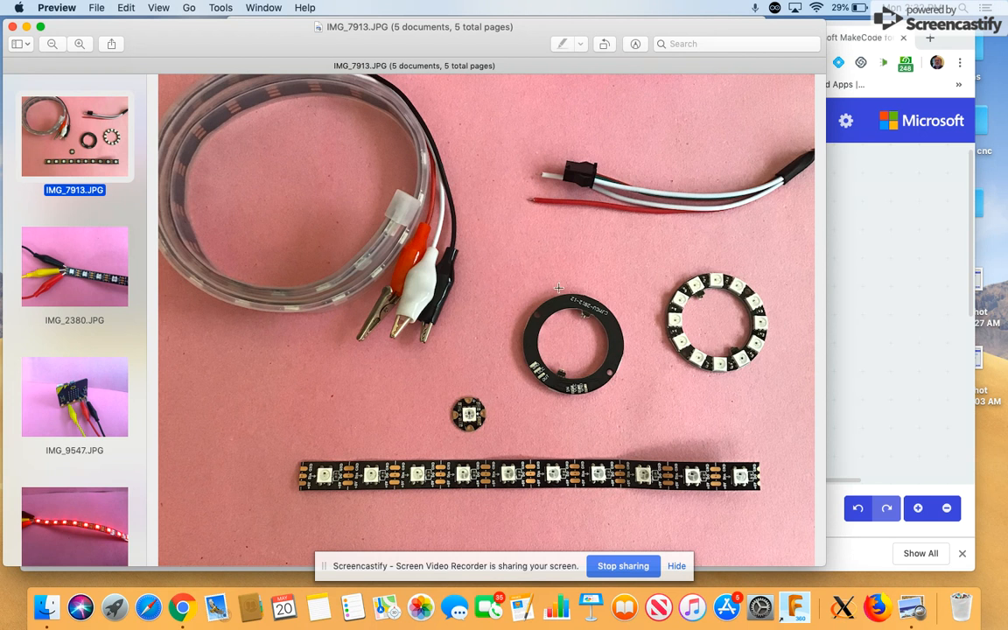
mouse_move(396, 189)
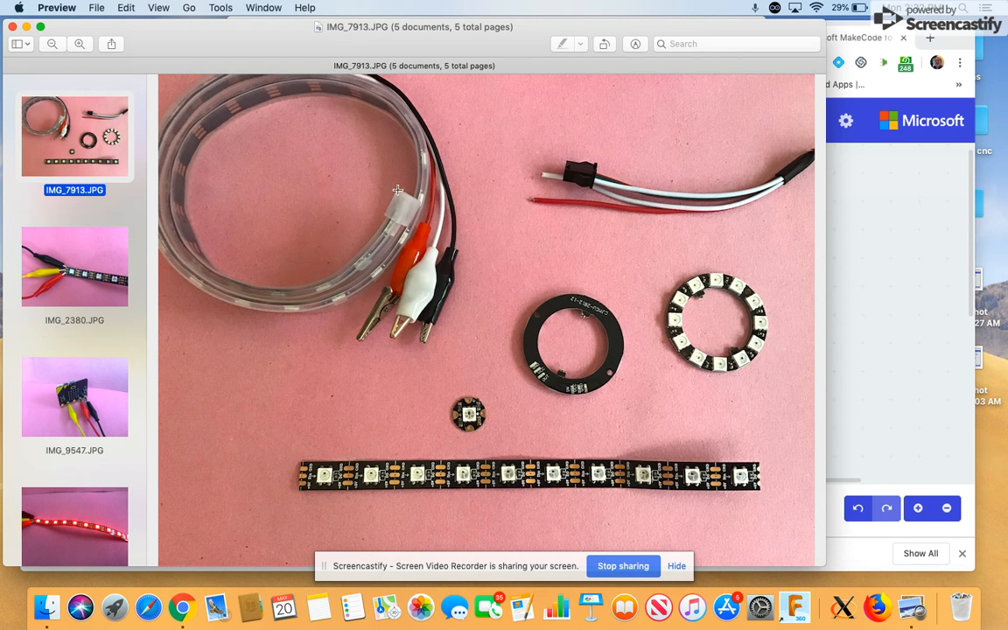
mouse_move(385, 186)
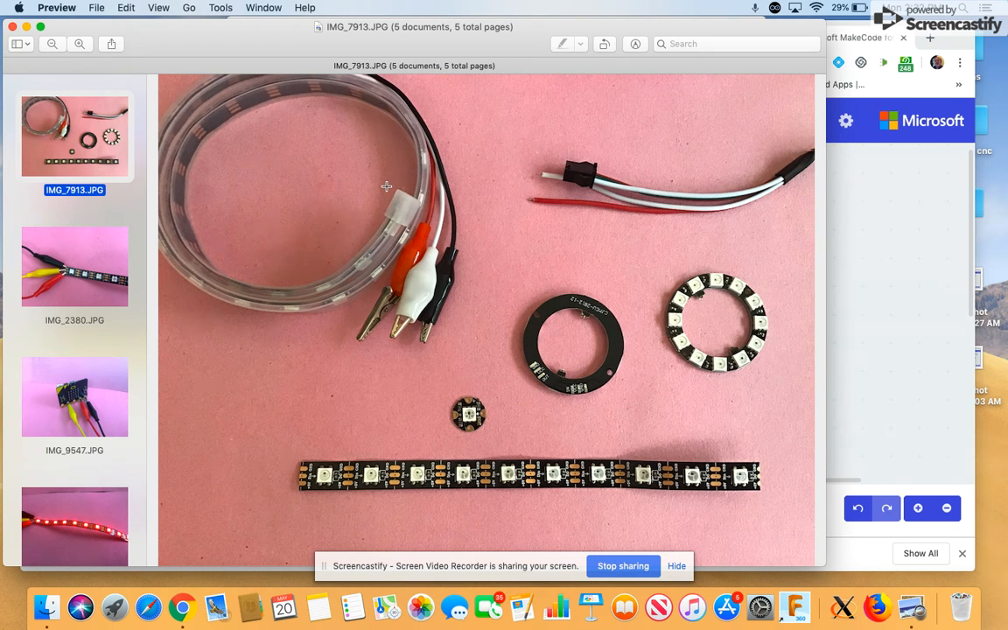
mouse_move(476, 215)
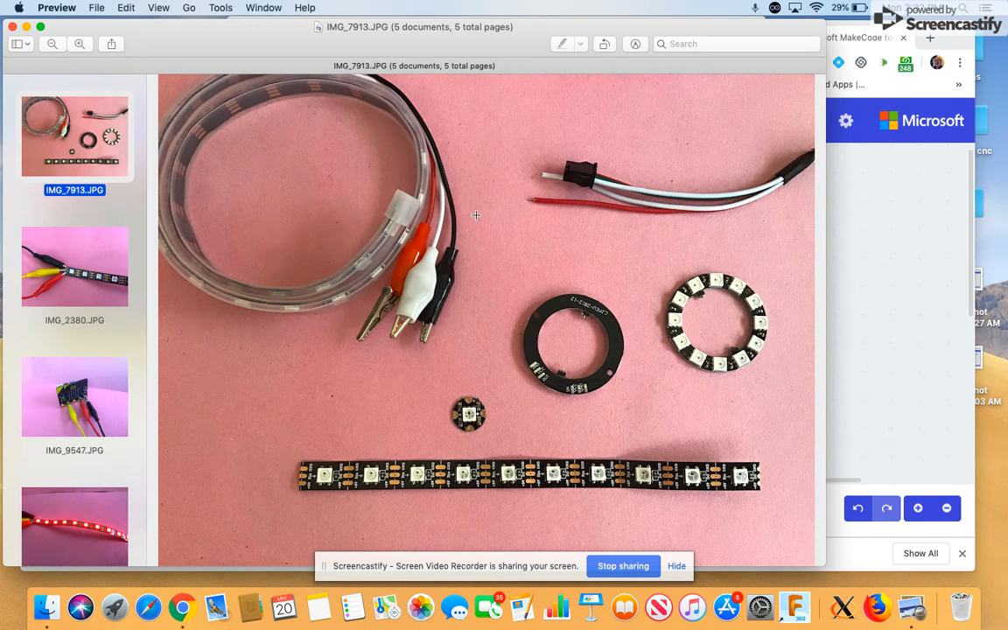
mouse_move(439, 264)
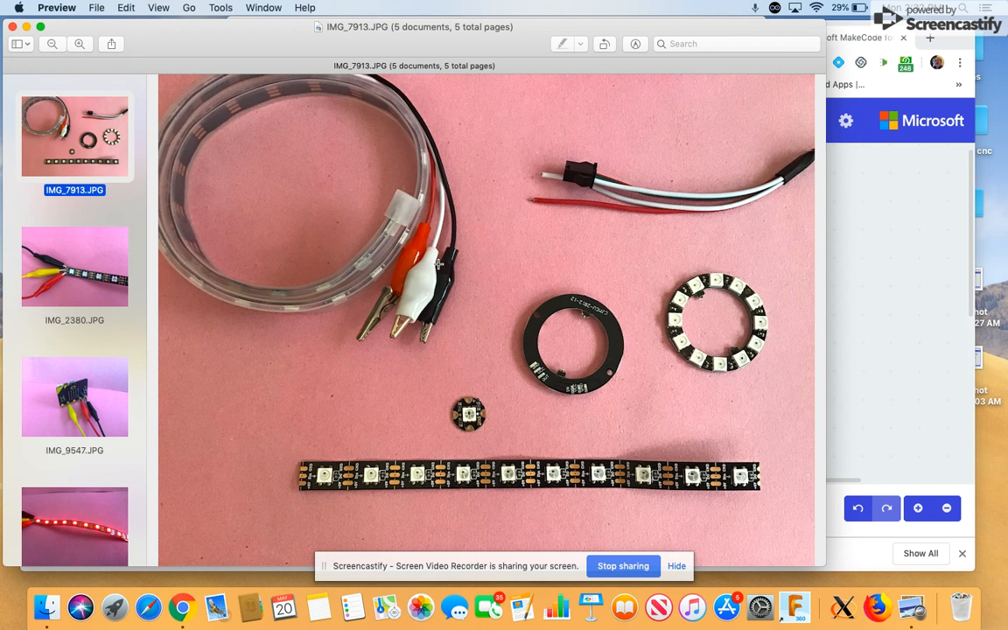
mouse_move(604, 176)
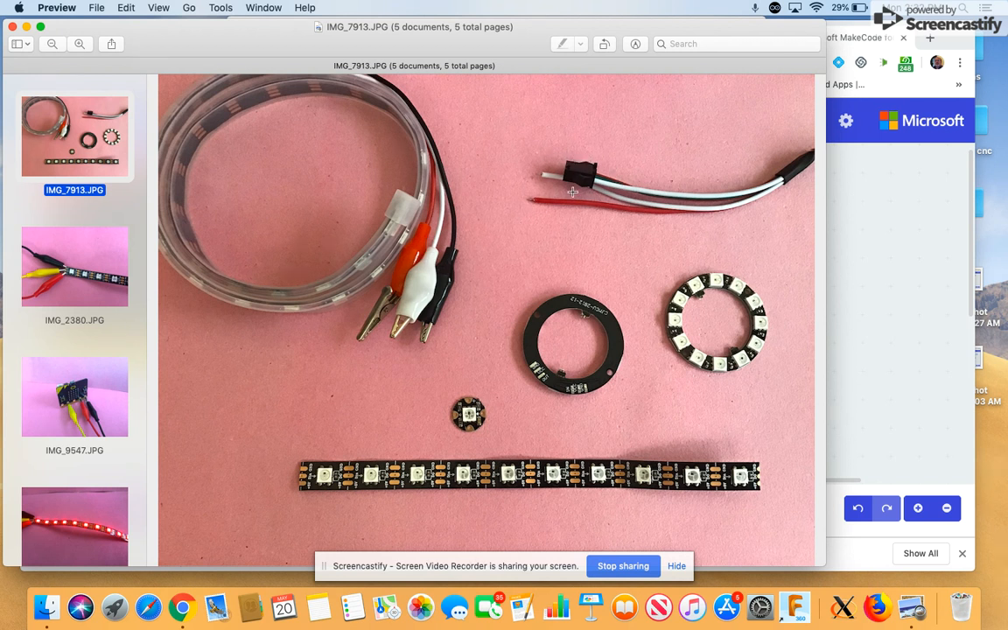
mouse_move(575, 166)
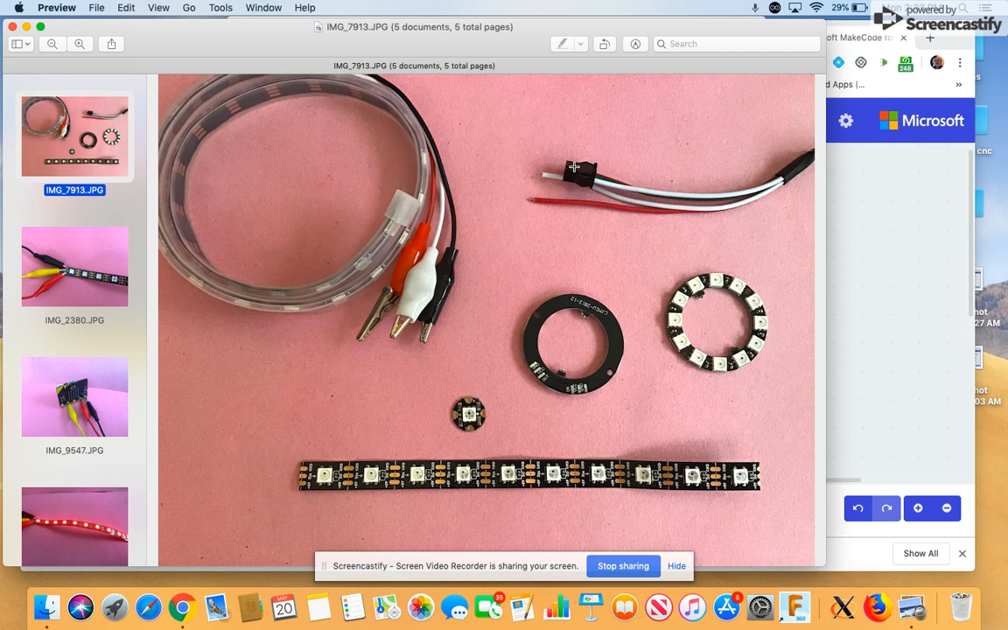
mouse_move(338, 458)
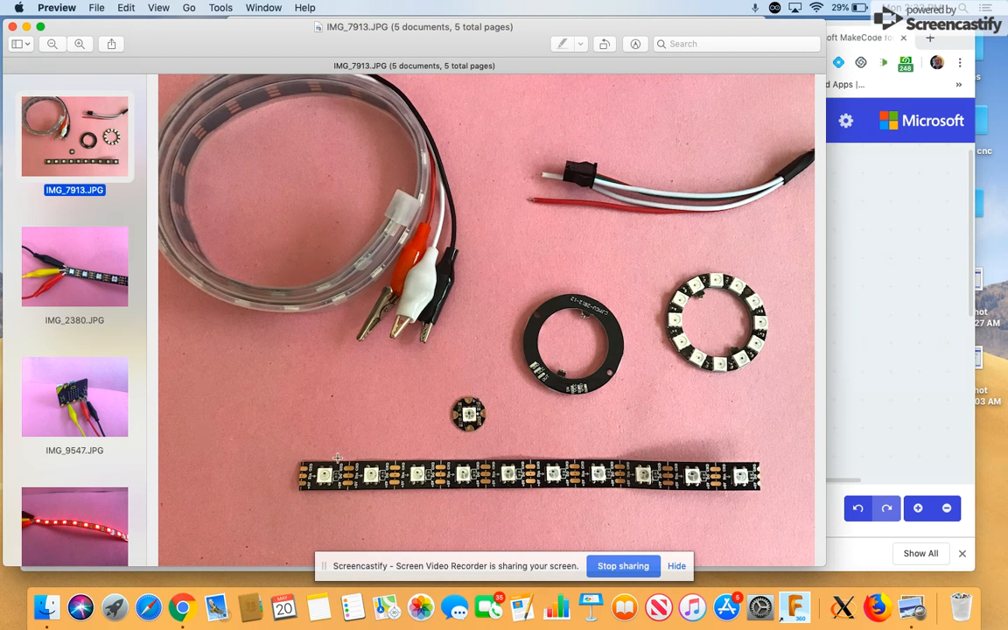
mouse_move(299, 493)
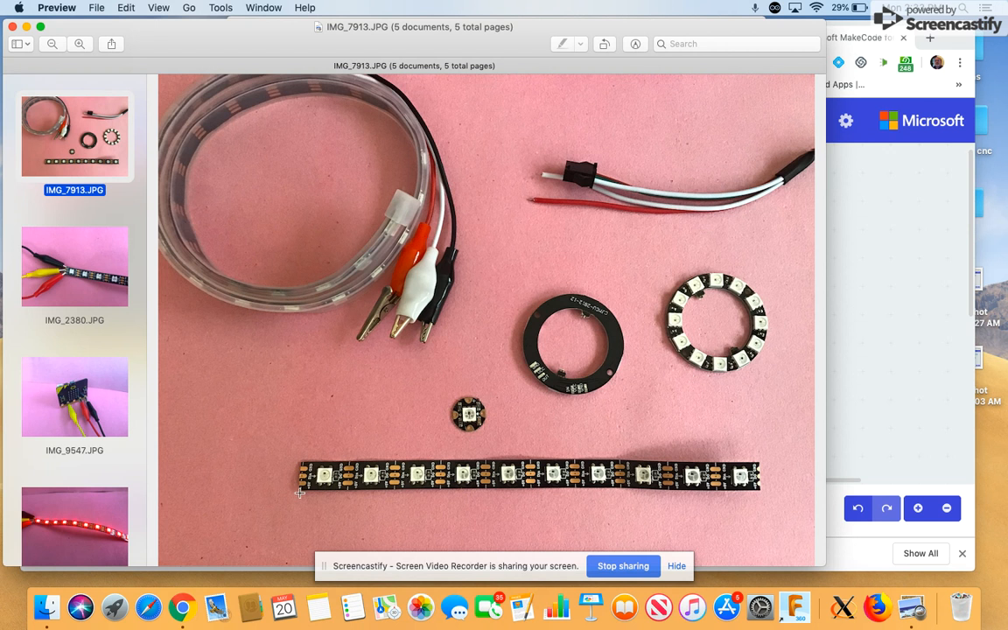
mouse_move(387, 455)
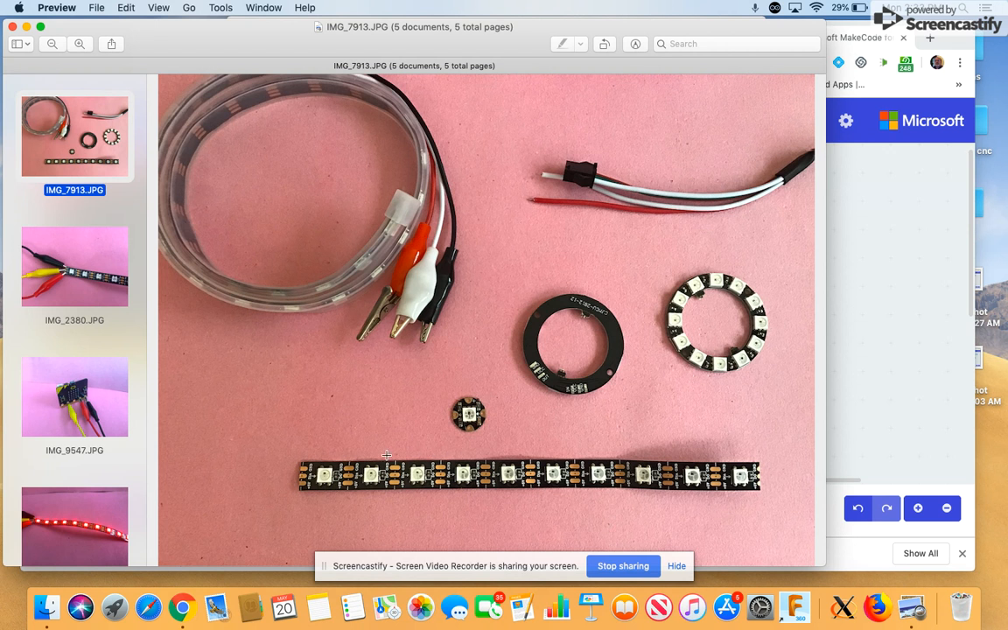
mouse_move(646, 400)
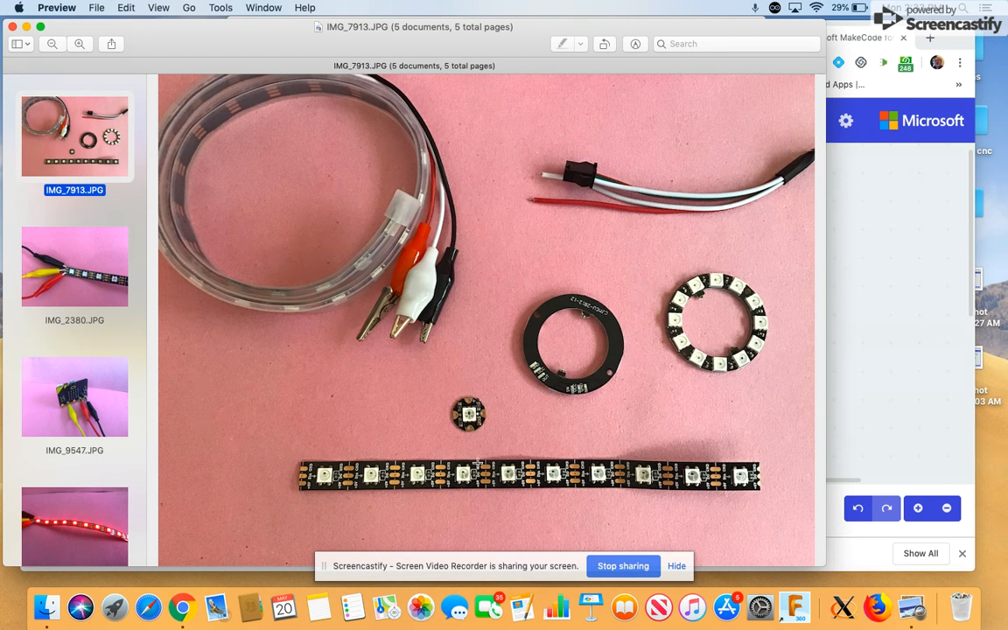
mouse_move(302, 485)
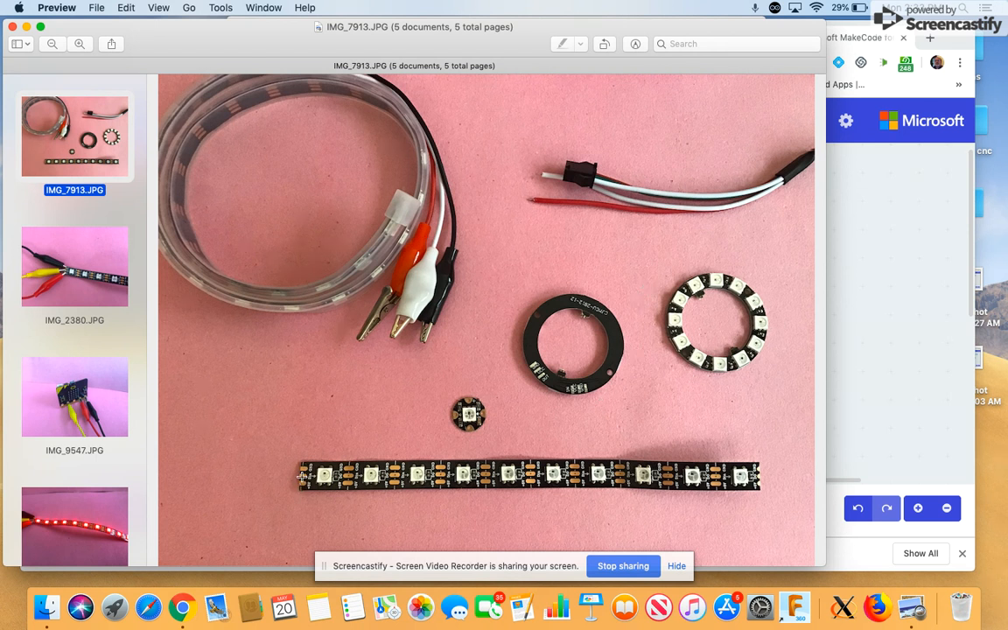
mouse_move(403, 390)
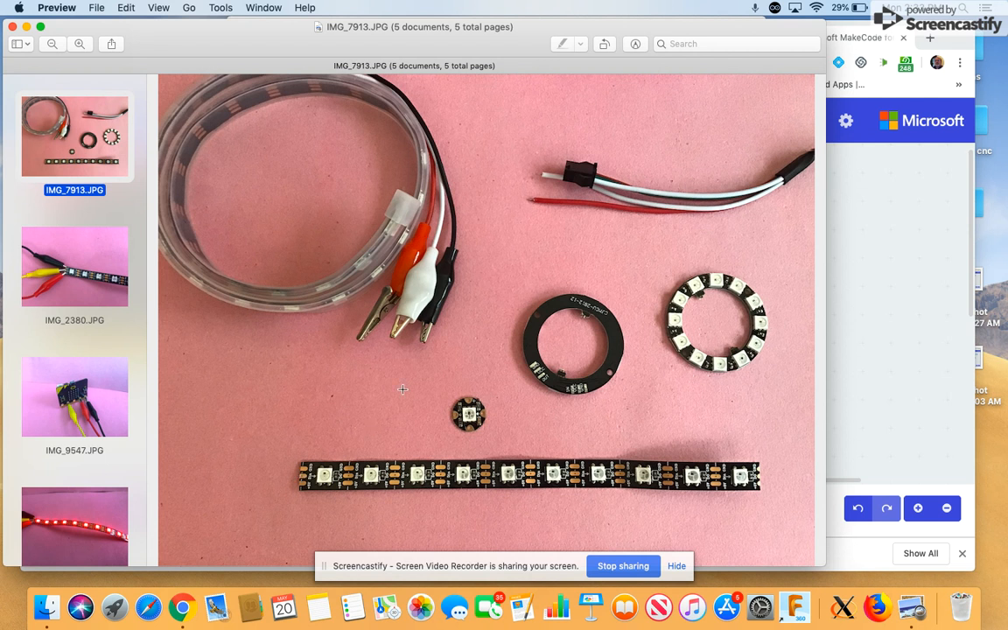
mouse_move(568, 399)
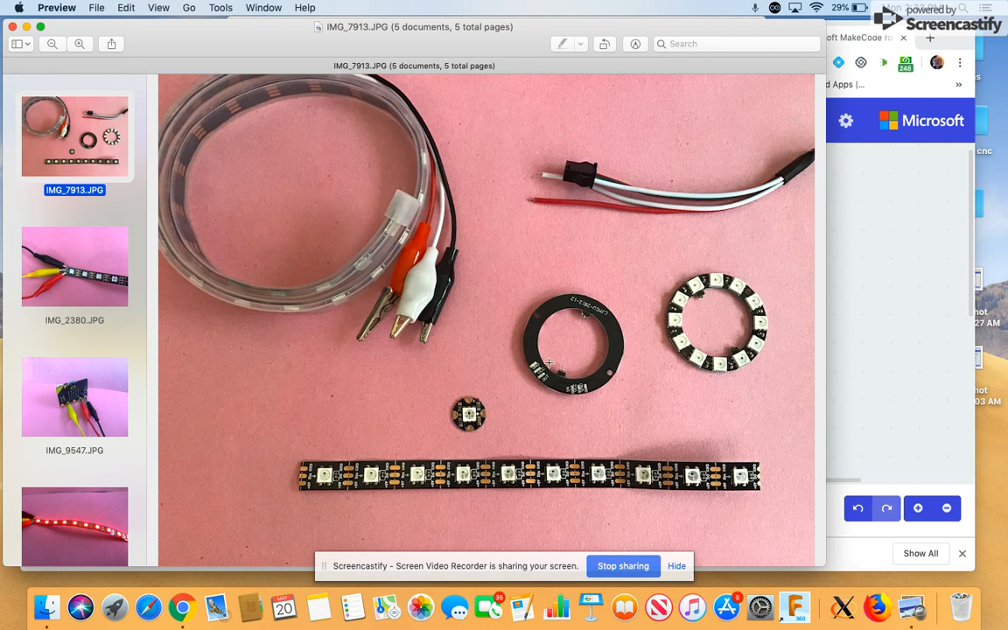
mouse_move(542, 373)
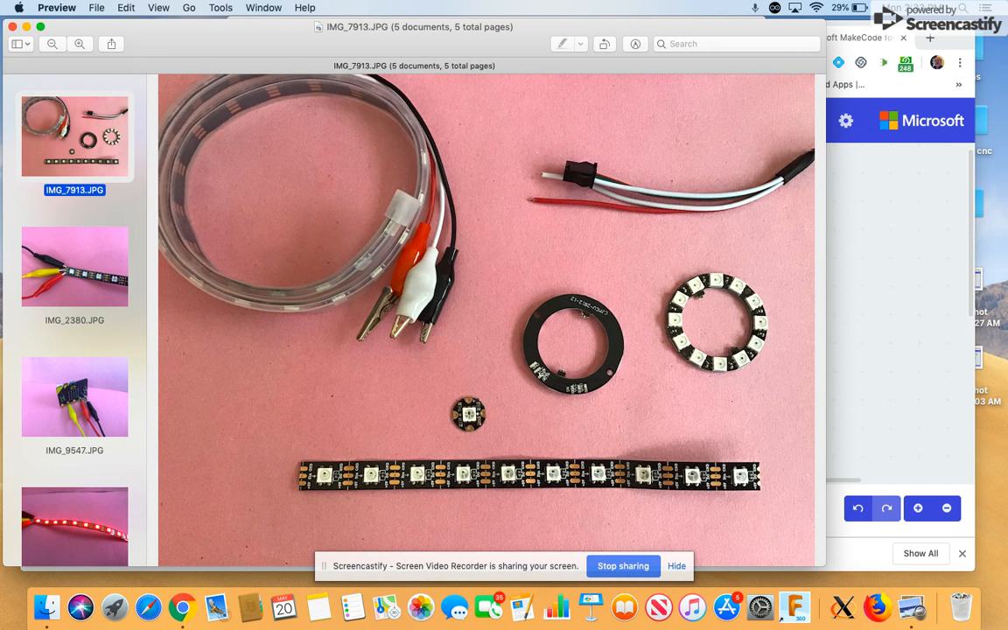
mouse_move(669, 418)
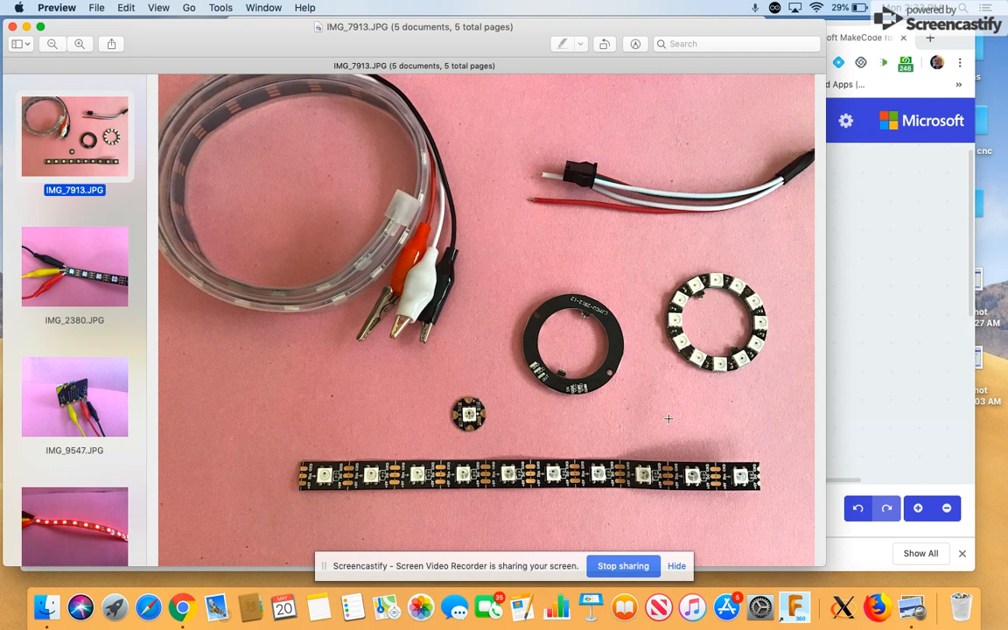
mouse_move(435, 351)
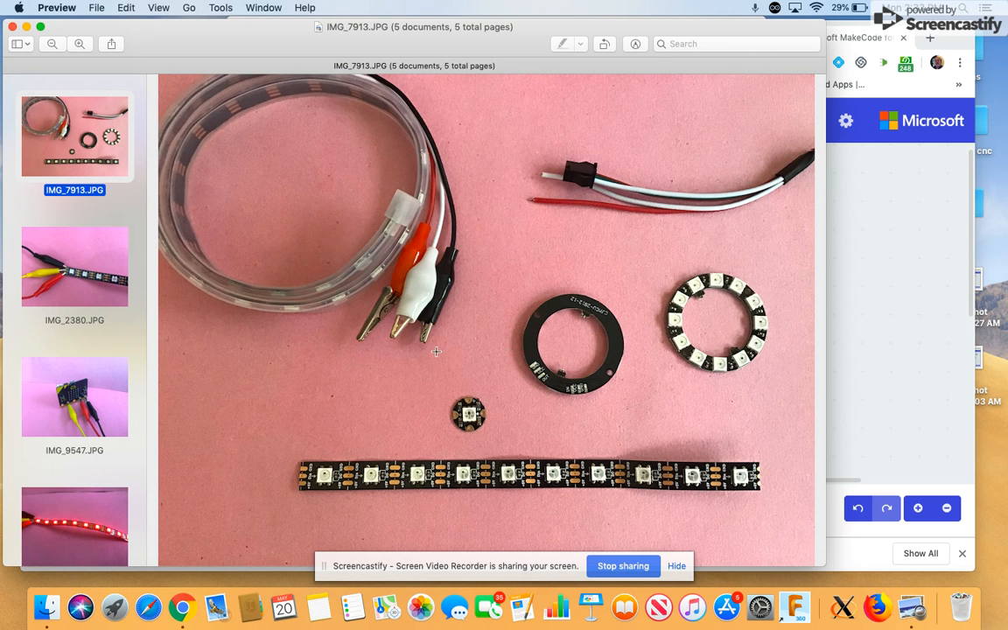
mouse_move(571, 379)
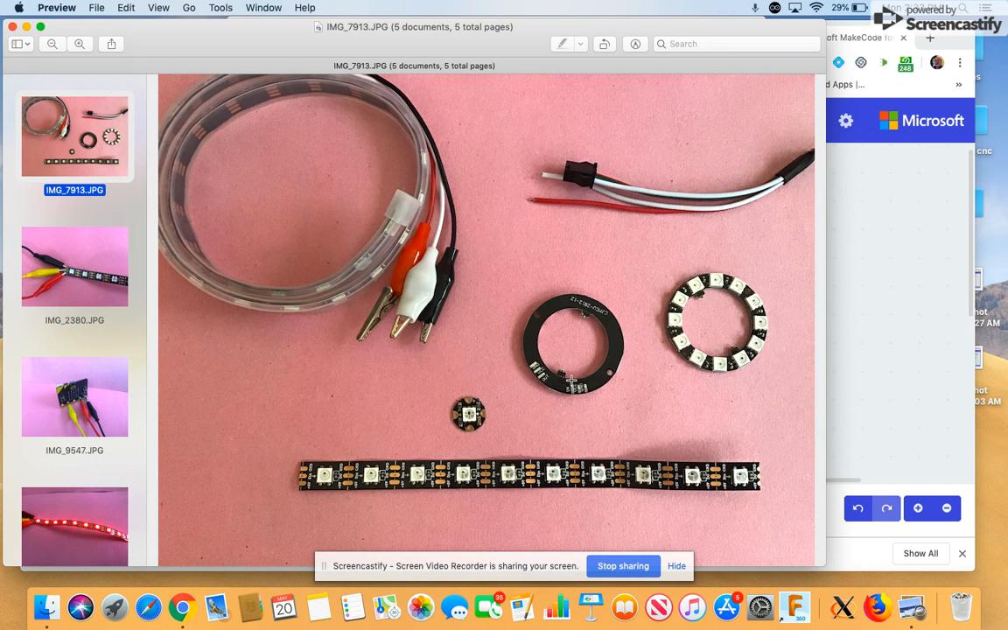
mouse_move(522, 374)
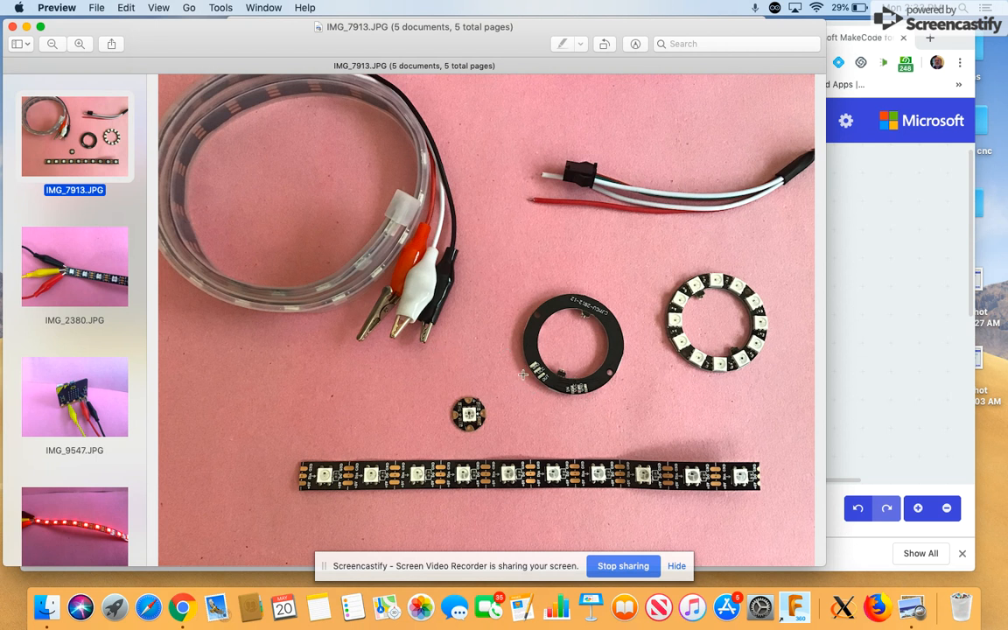
mouse_move(546, 356)
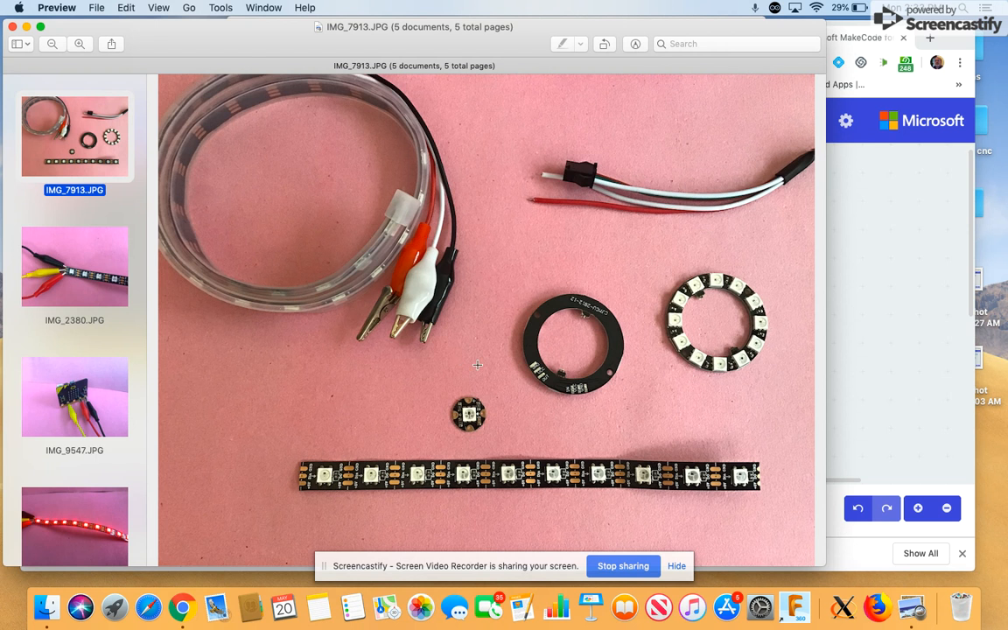
mouse_move(312, 461)
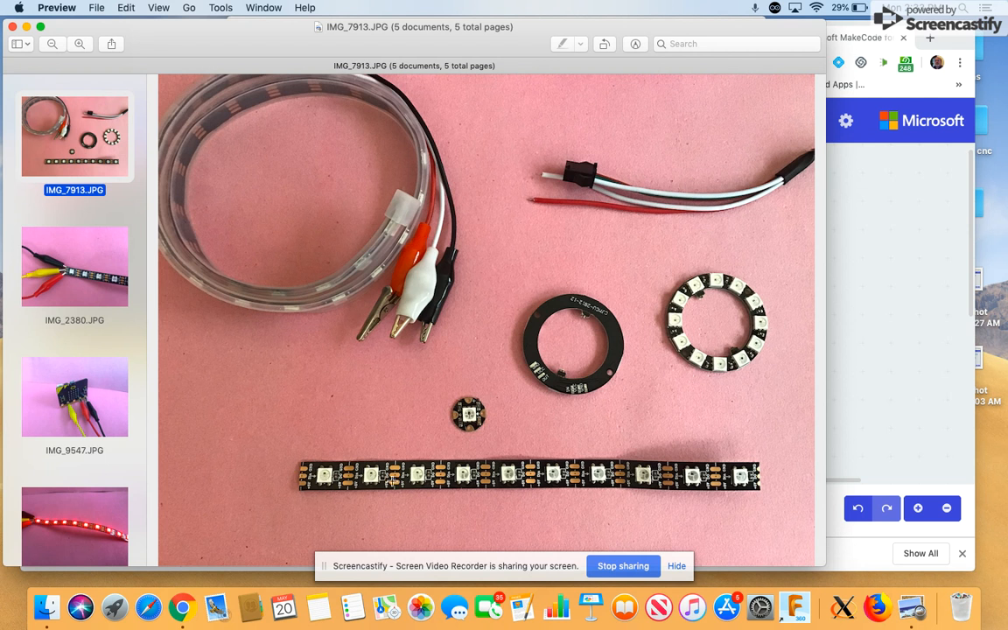
mouse_move(283, 483)
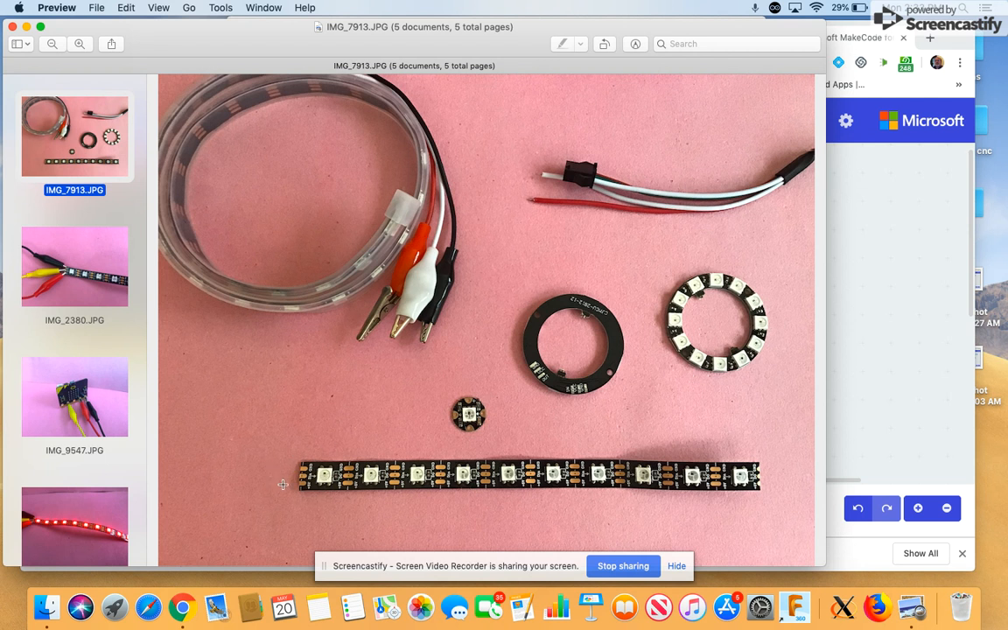
mouse_move(325, 490)
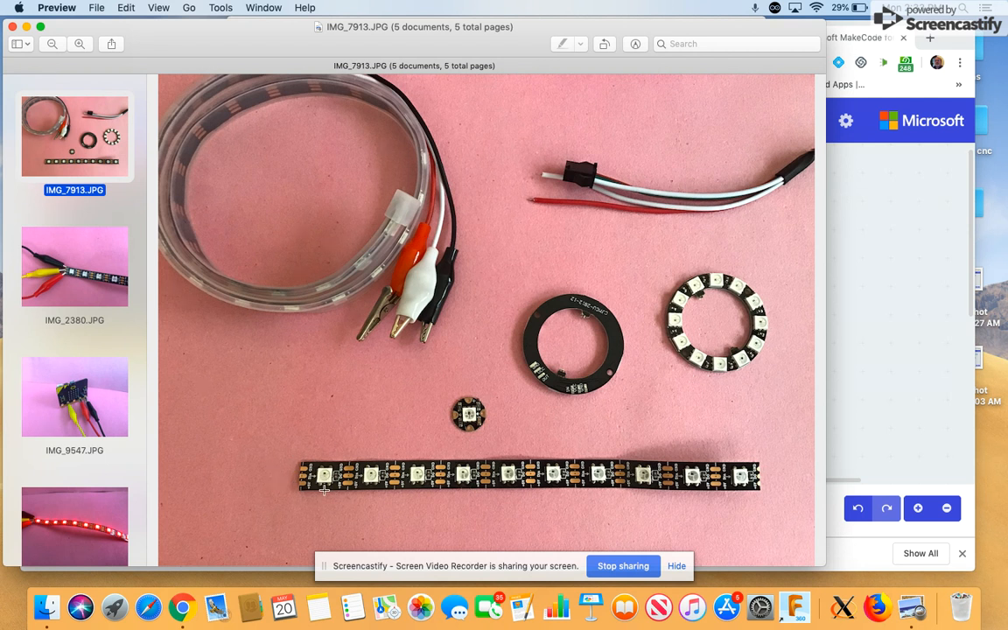
mouse_move(301, 406)
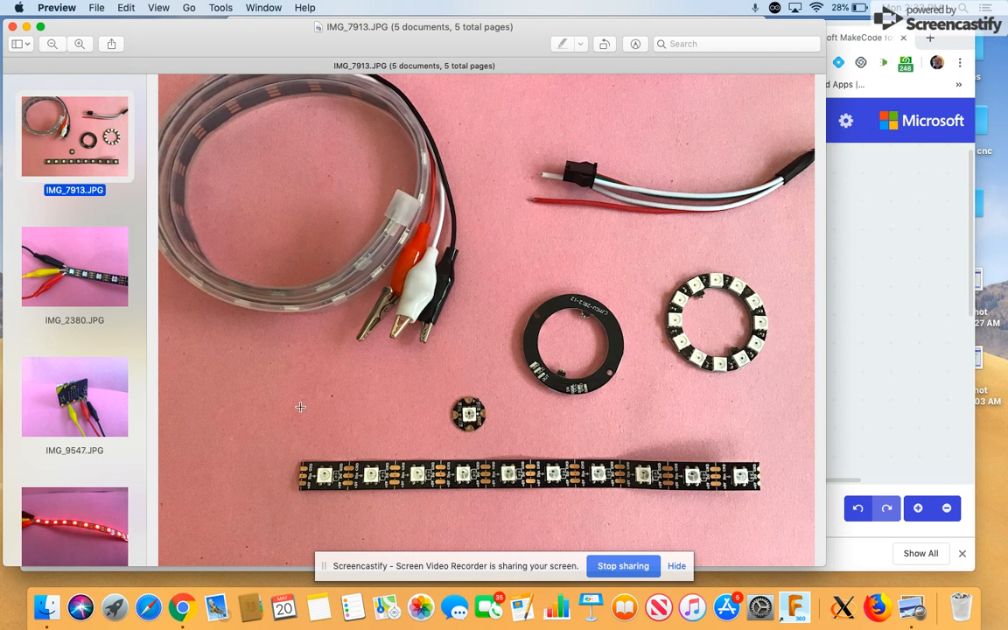
mouse_move(893, 282)
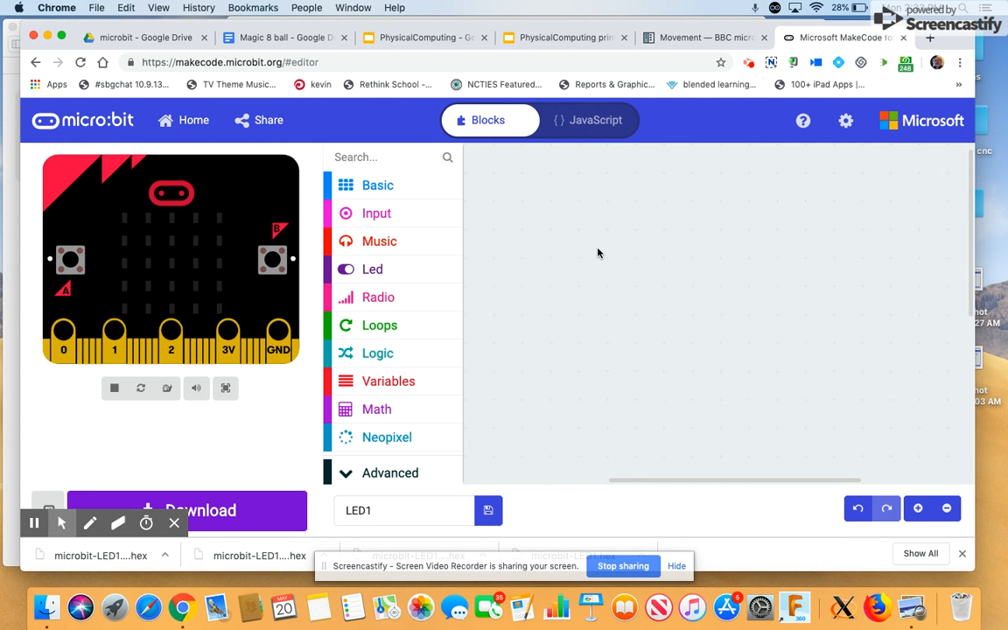
mouse_move(415, 398)
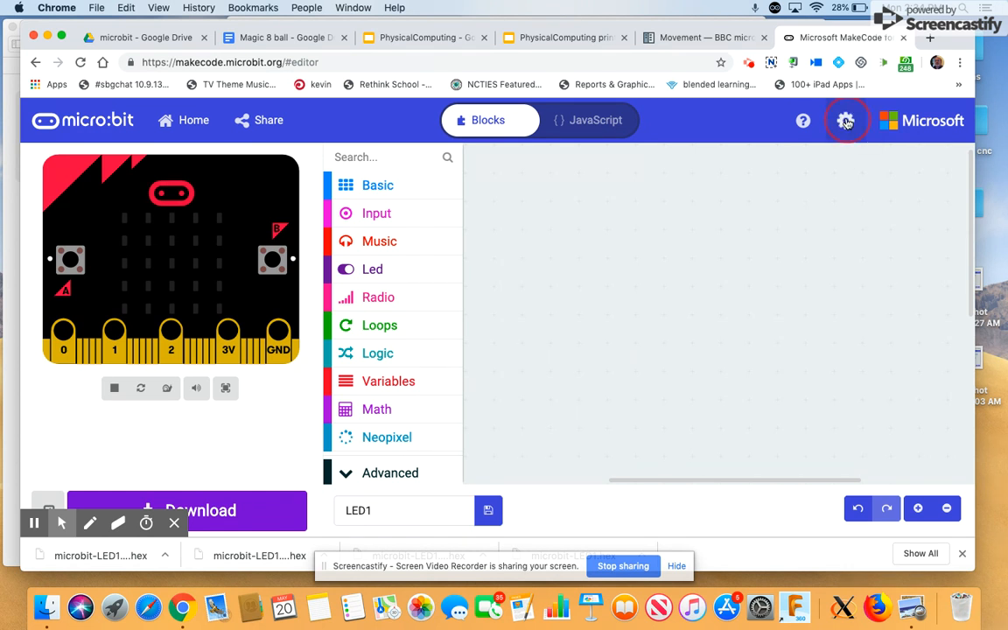
Add the neopixel extension from the Extensions gallery and go back to the code editor
click(845, 120)
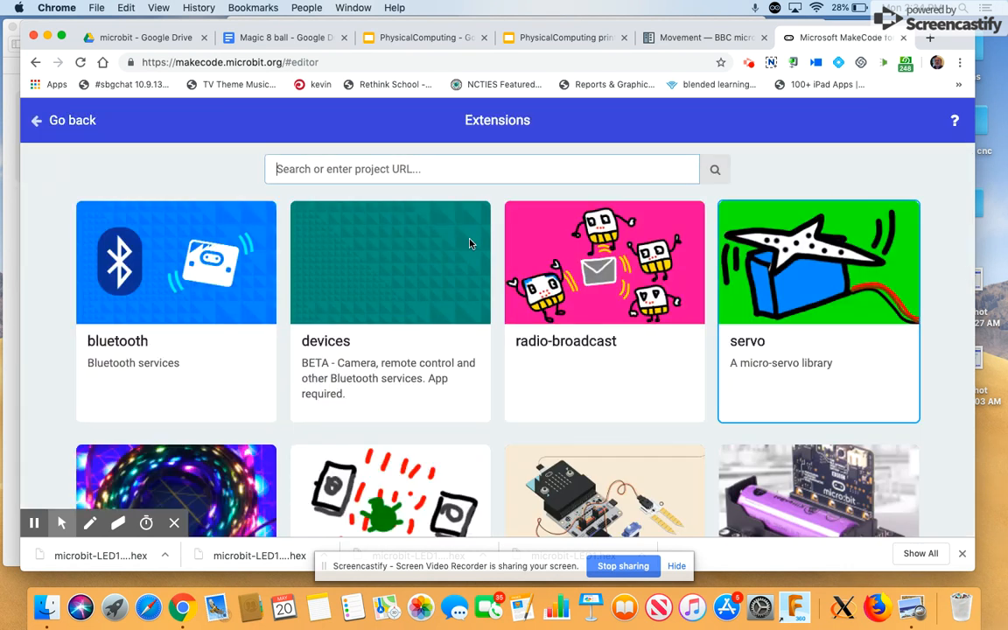
scroll(down, 3)
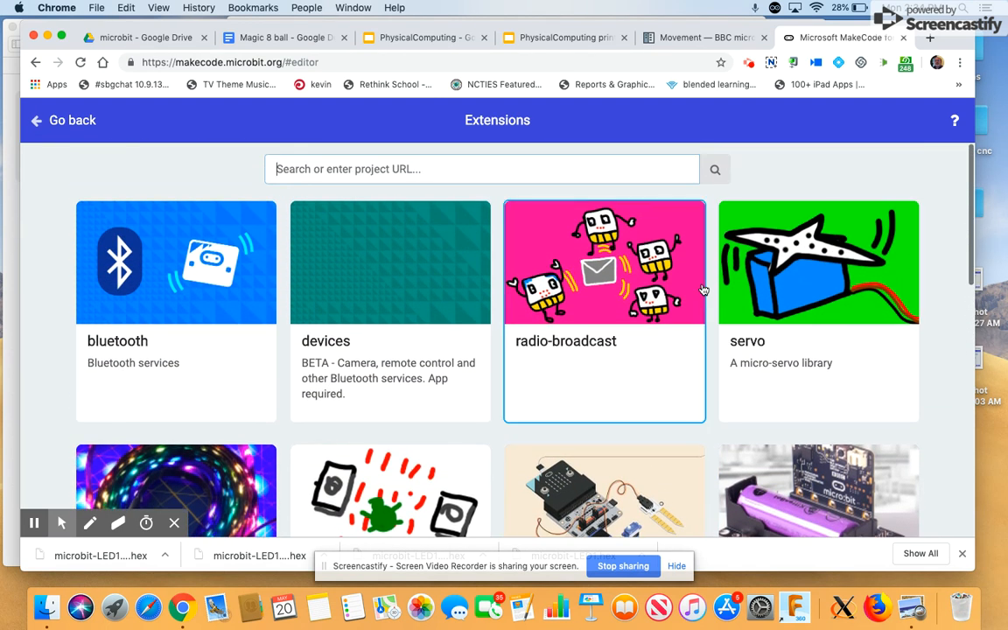
scroll(down, 3)
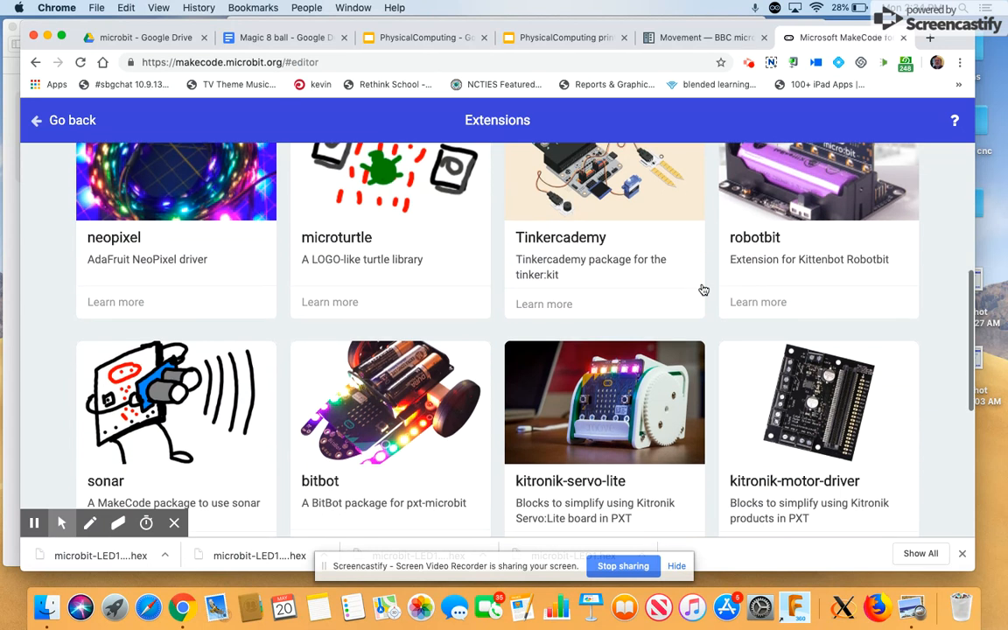
scroll(down, 3)
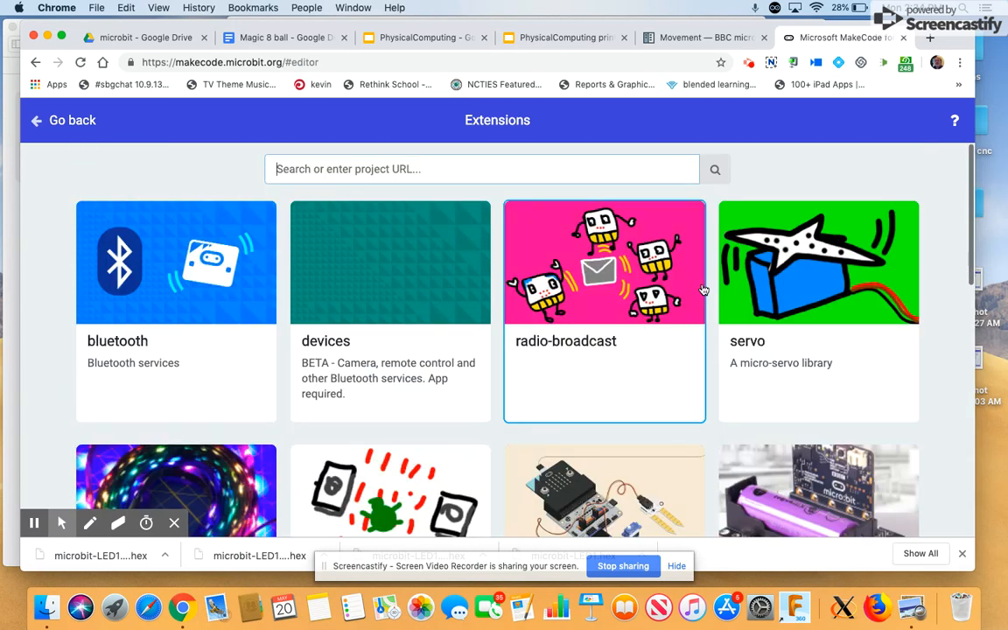
scroll(down, 3)
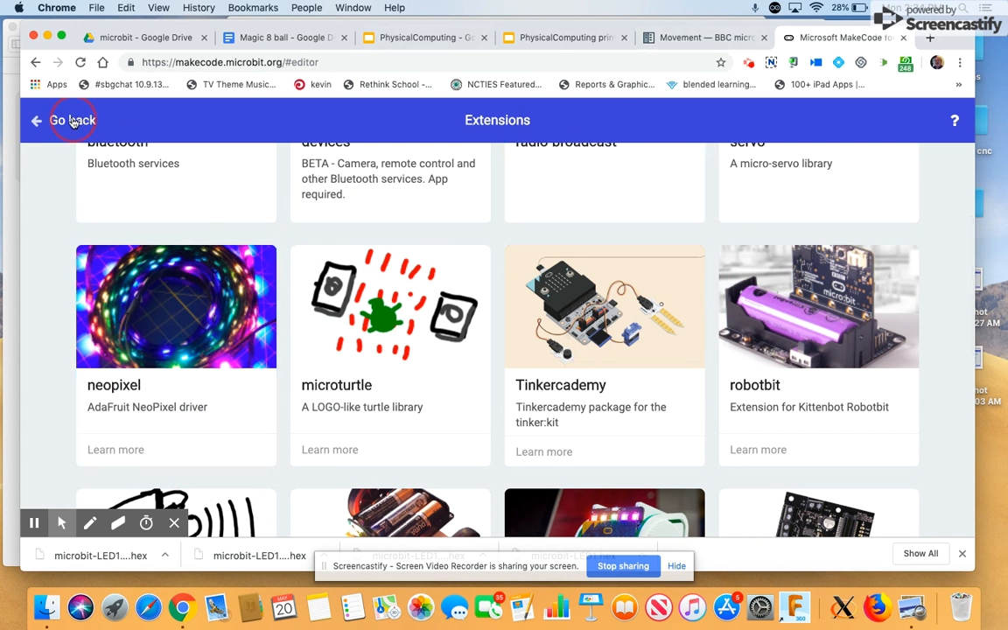
click(69, 120)
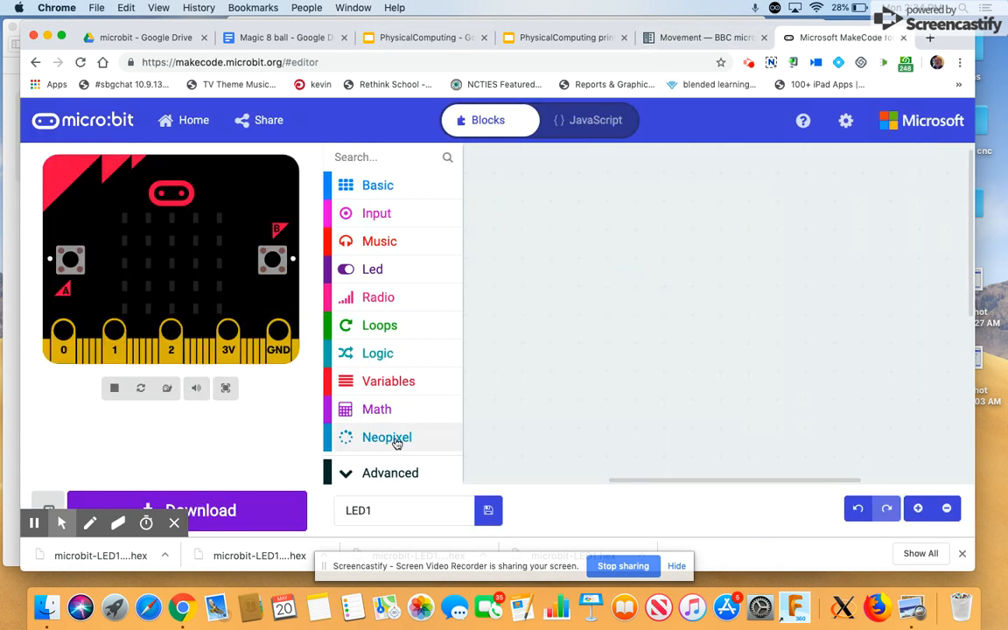
Browse the Neopixel and Basic blocks and place an empty on start block
click(385, 437)
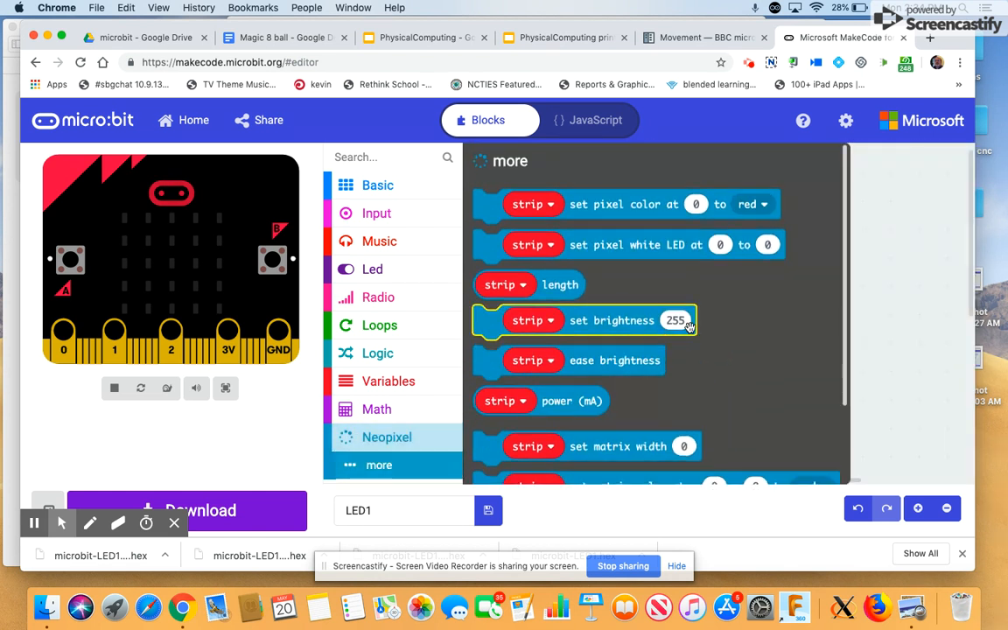
scroll(down, 3)
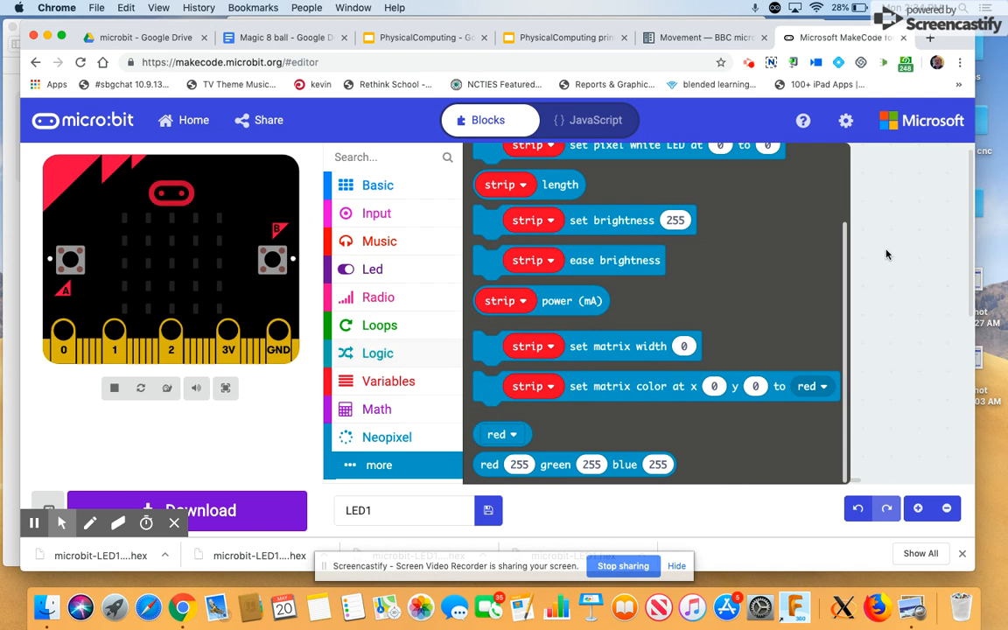
click(377, 184)
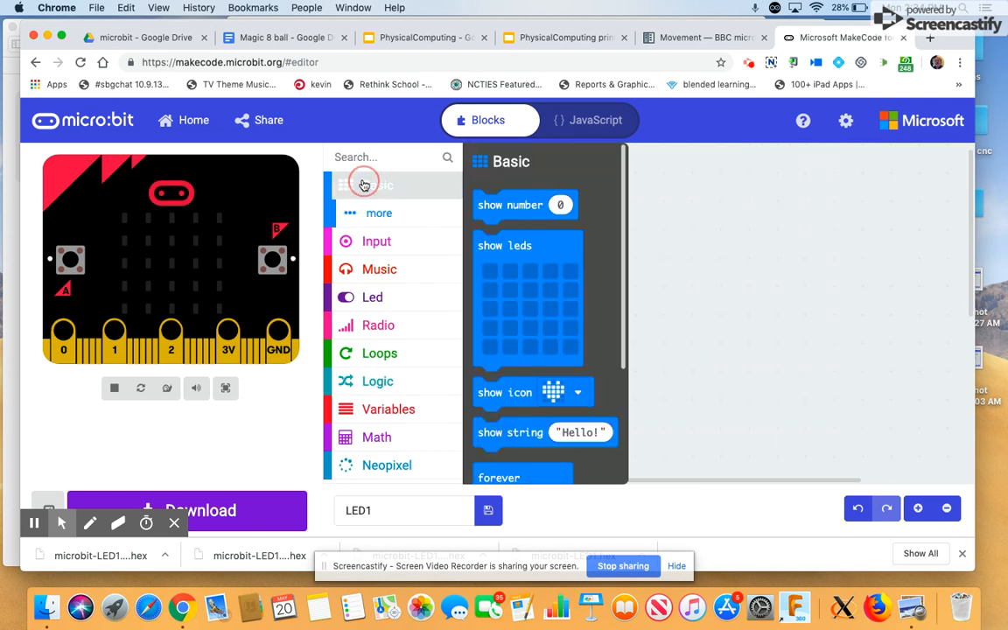
scroll(down, 3)
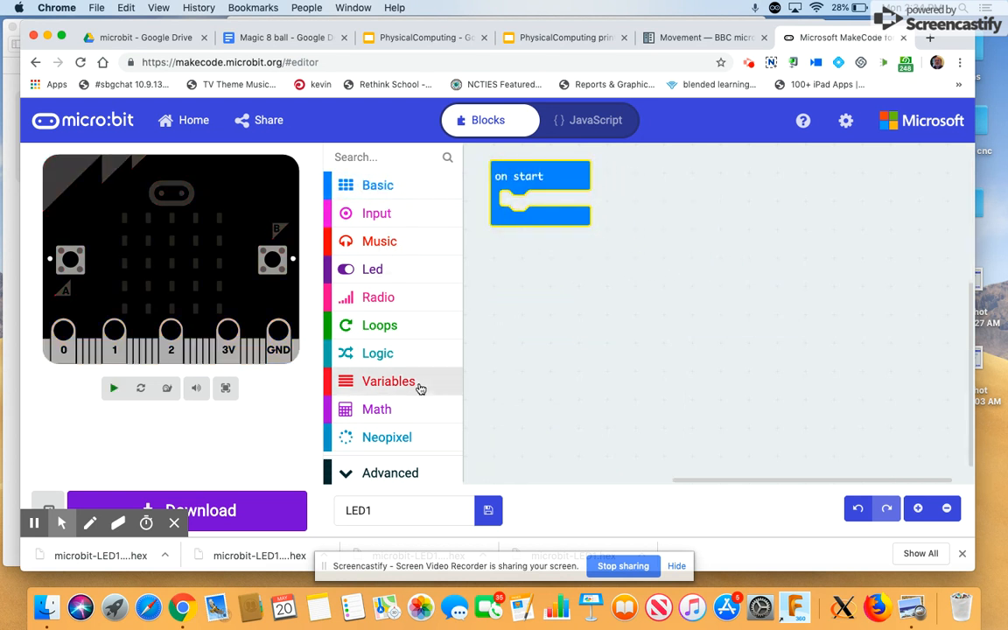
Put 'set strip to NeoPixel at pin P1 with 10 LEDs' inside on start
click(386, 436)
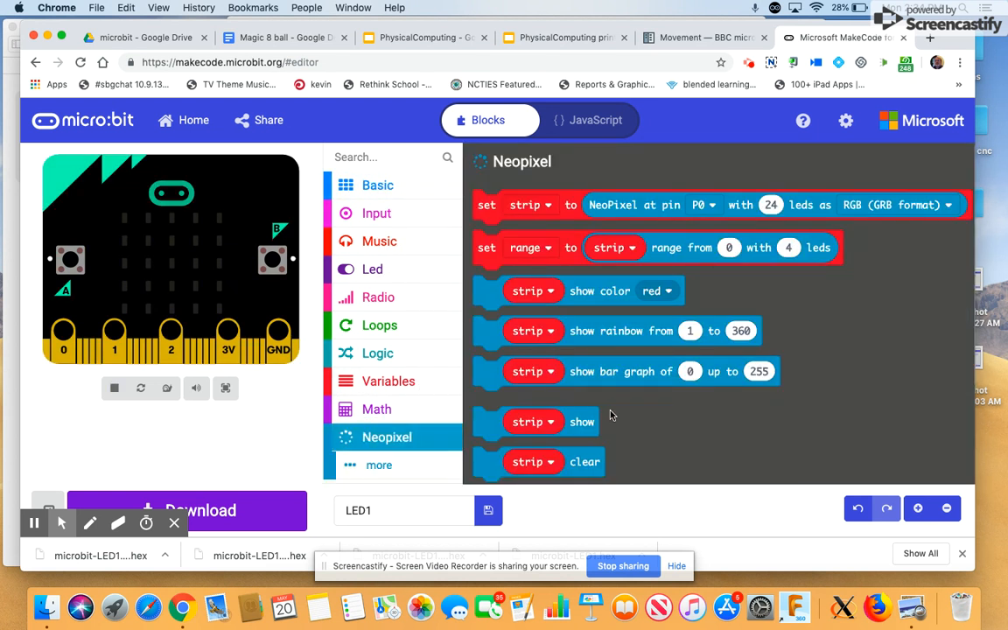
mouse_move(486, 205)
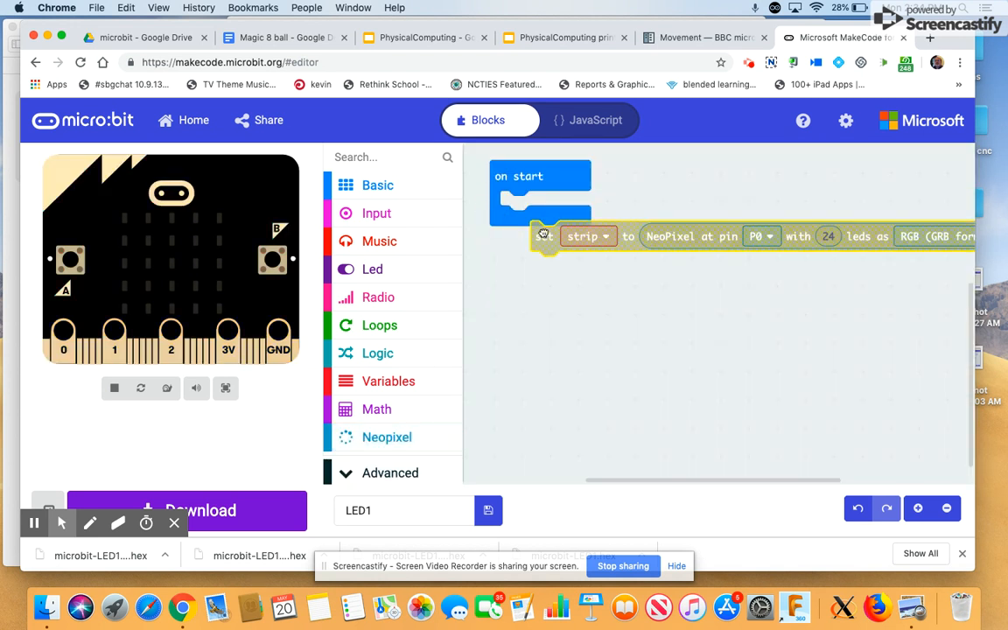
drag(542, 236, 516, 206)
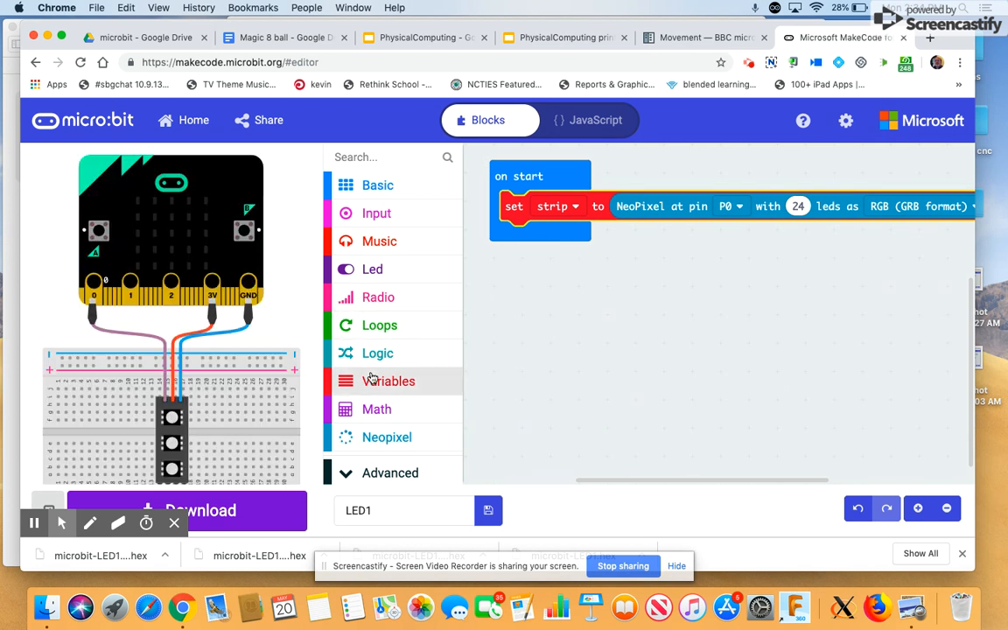
click(557, 205)
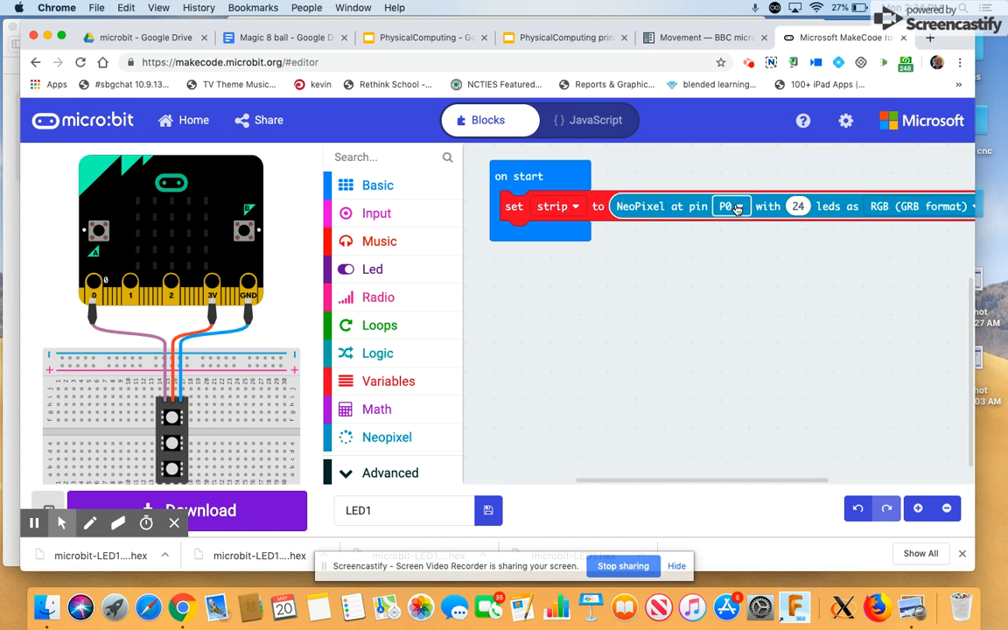
click(731, 206)
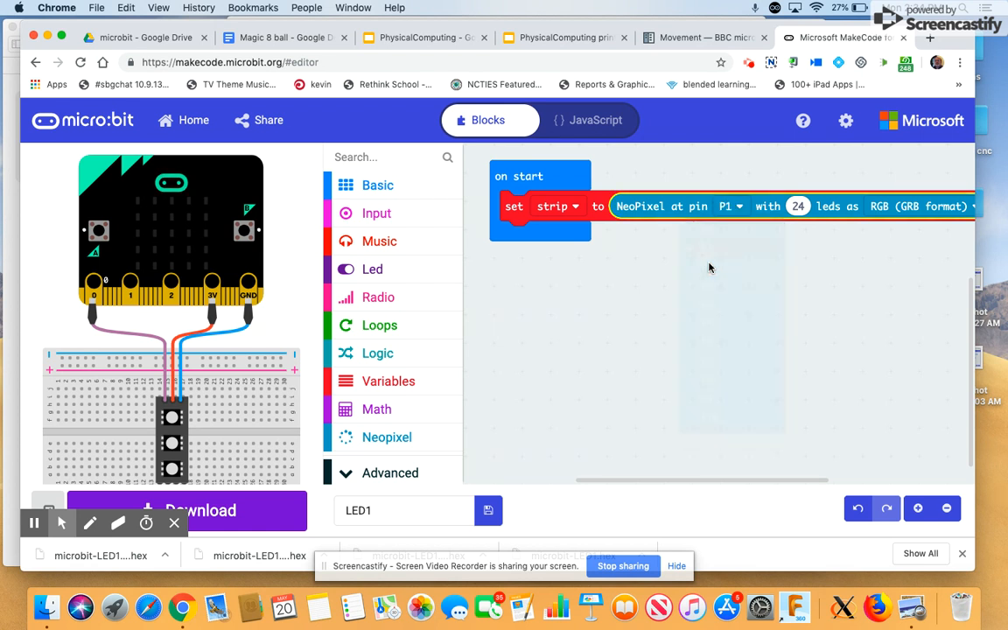
click(797, 206)
text(10)
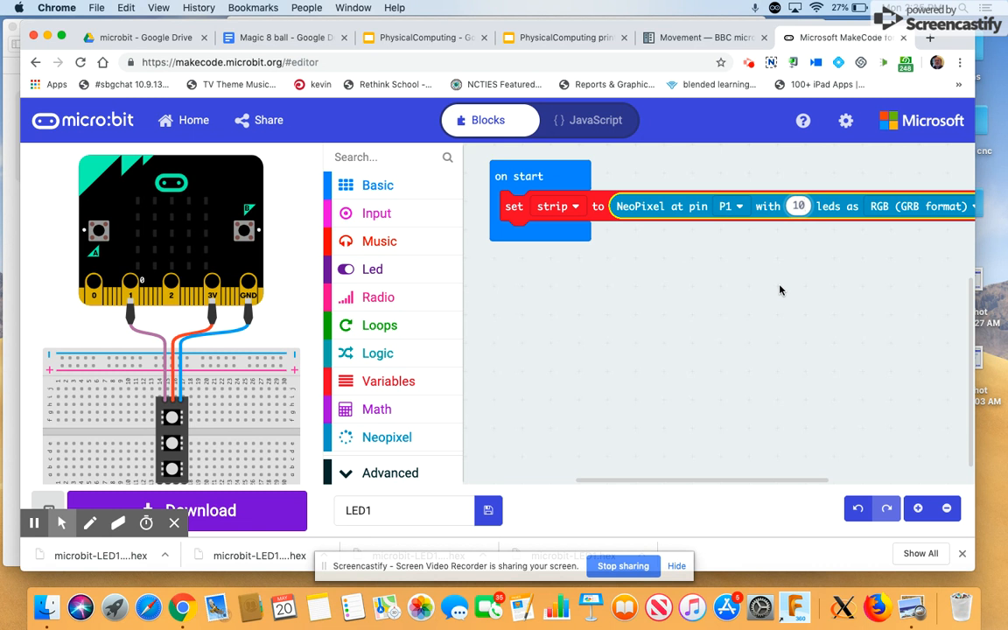
mouse_move(733, 307)
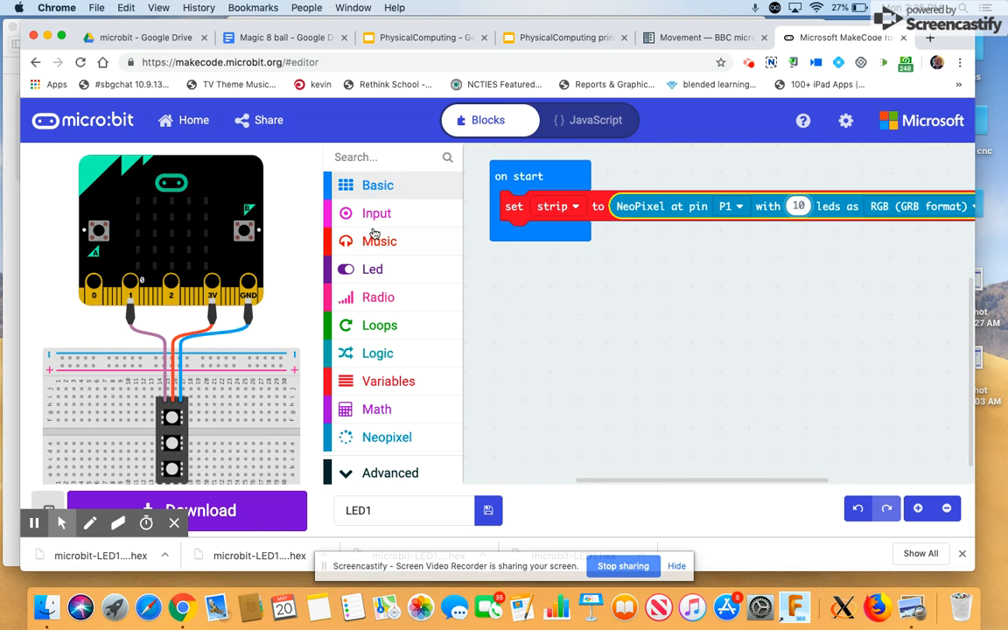
Add 'strip show color red' and a show leds block with the top-left LED lit to on start
click(386, 436)
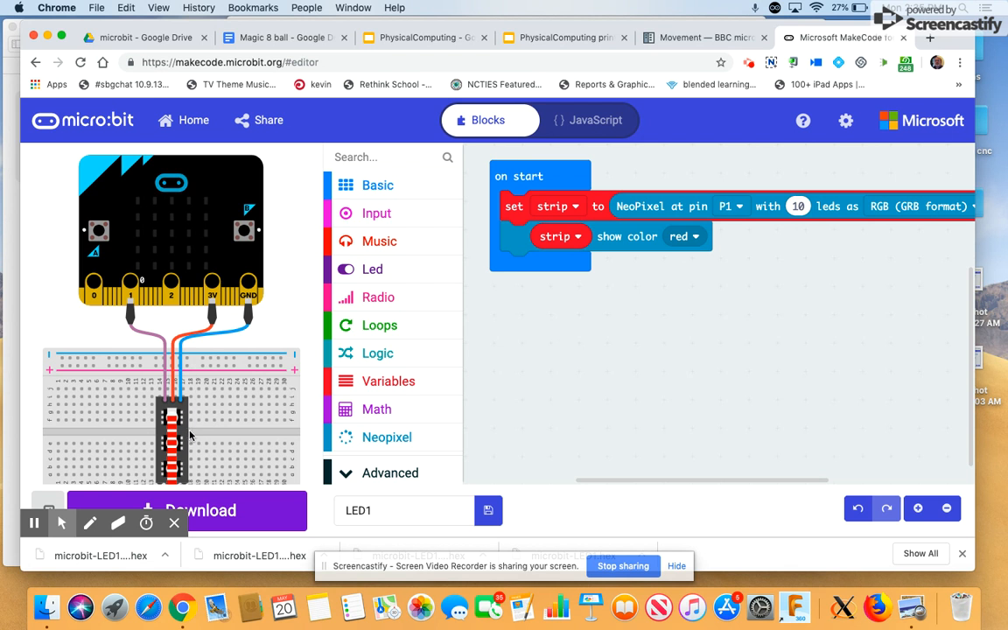
mouse_move(377, 186)
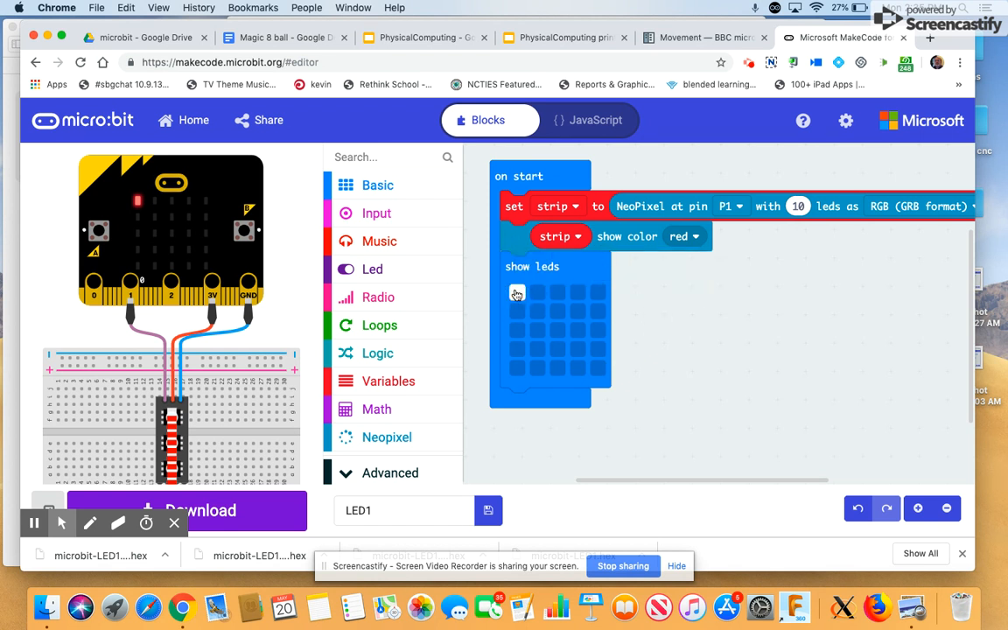
click(516, 292)
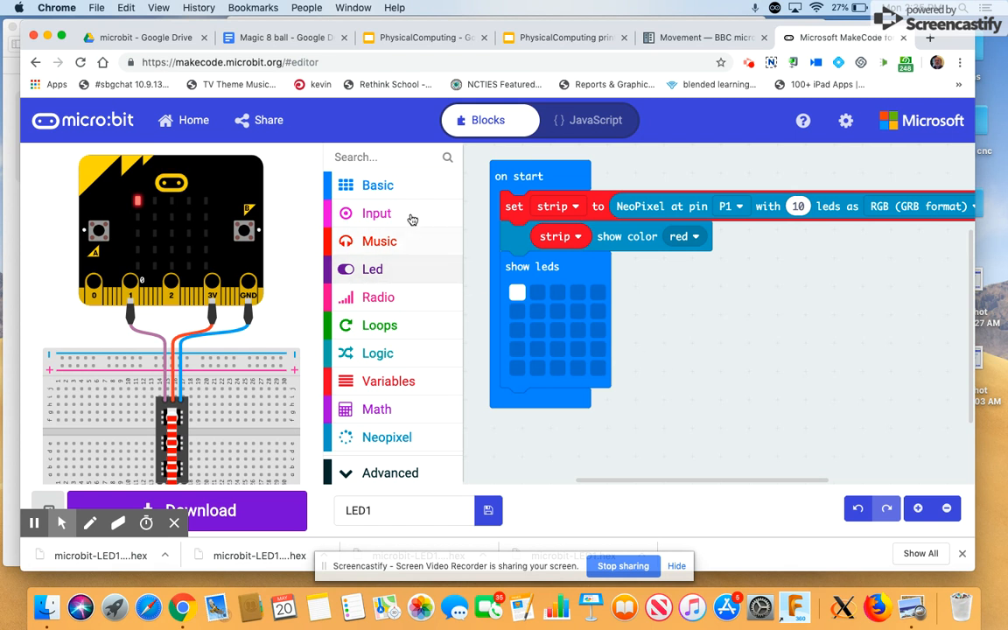
Place an empty on button A pressed block from Input, then browse the Neopixel blocks
click(376, 213)
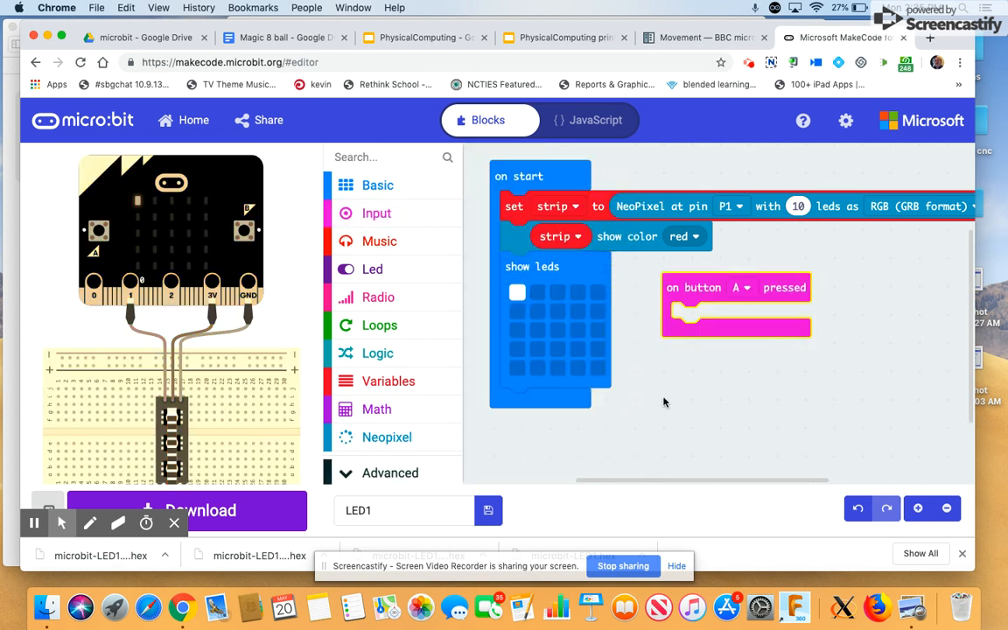
click(386, 437)
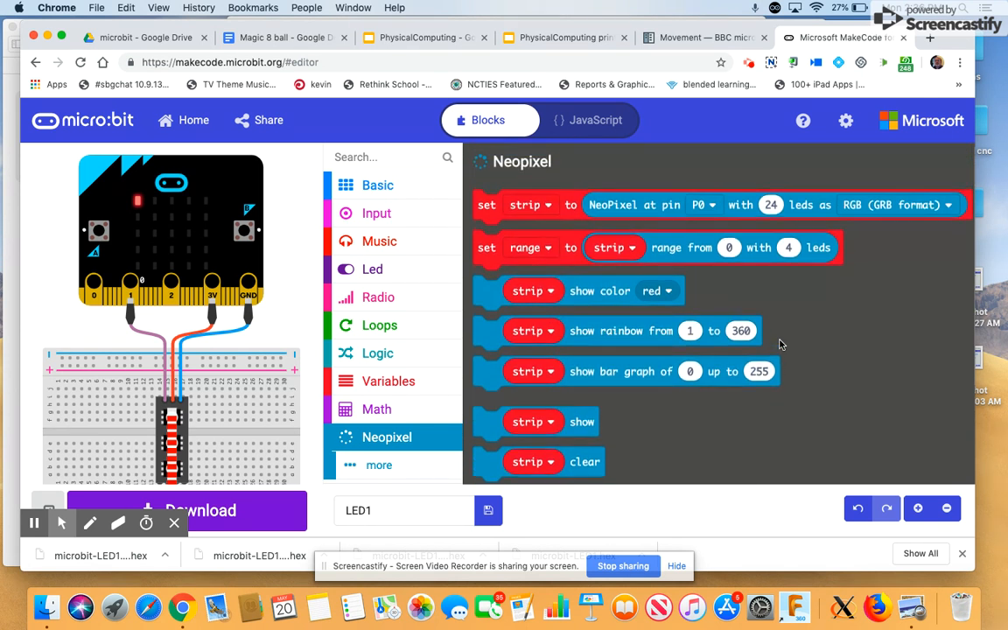
scroll(down, 3)
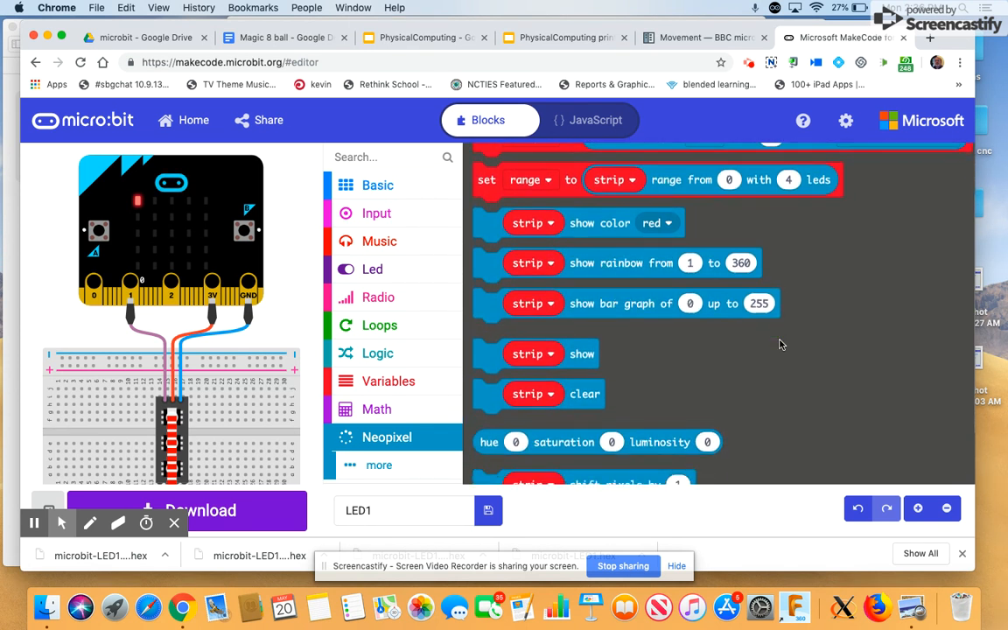
scroll(down, 3)
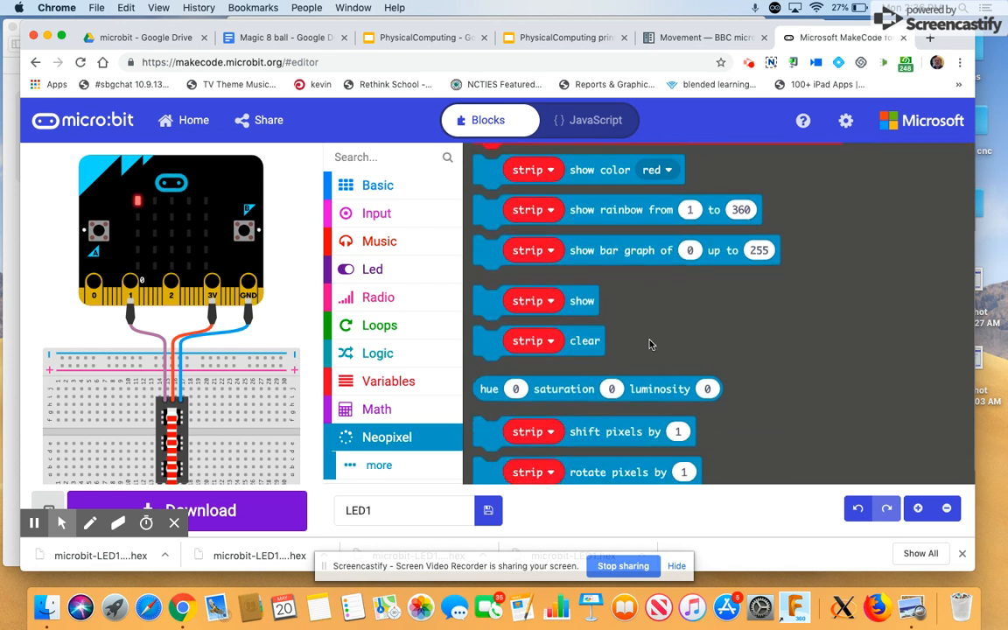
scroll(down, 3)
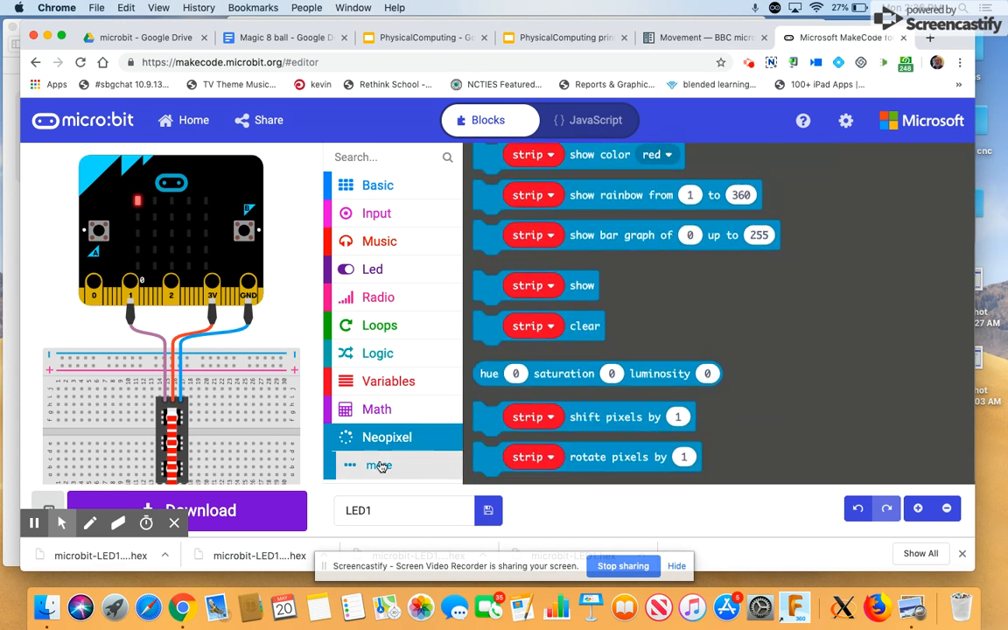
Add four set pixel color blocks: pixels 0–3 red, orange, yellow, green
click(378, 464)
text(1)
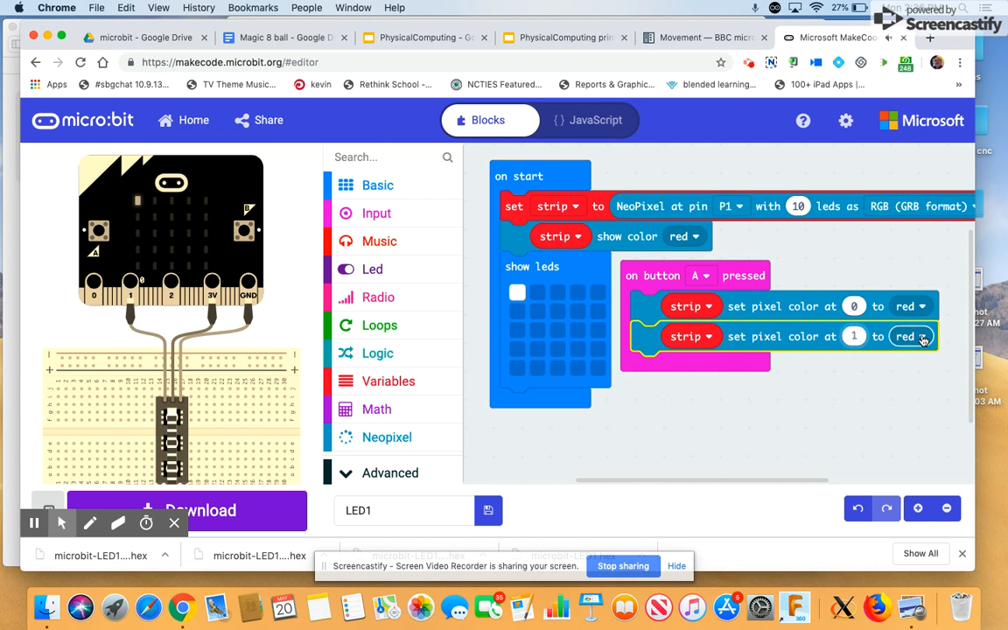
click(909, 336)
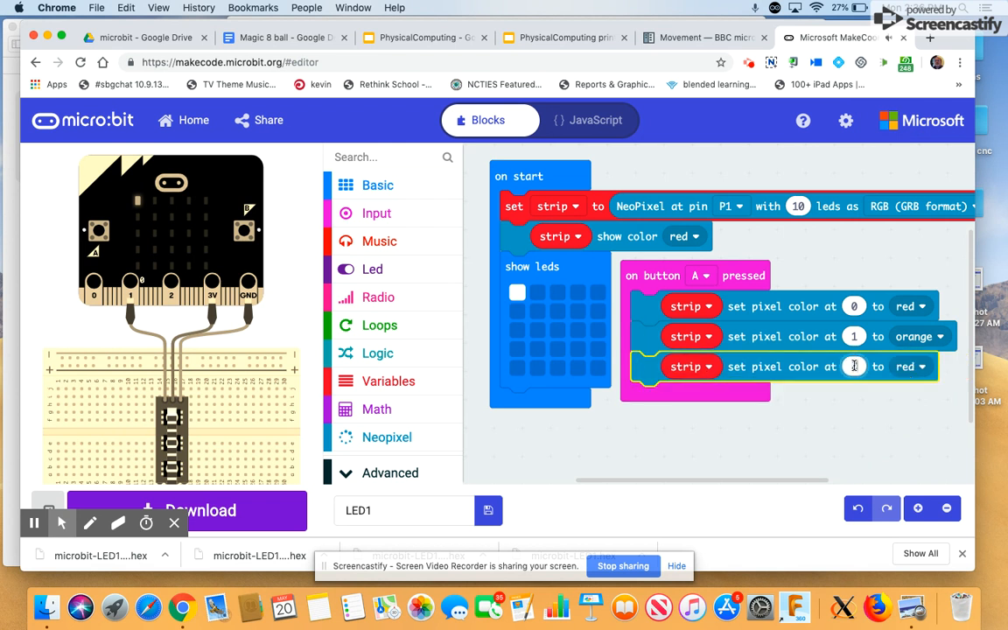
click(910, 367)
text(3)
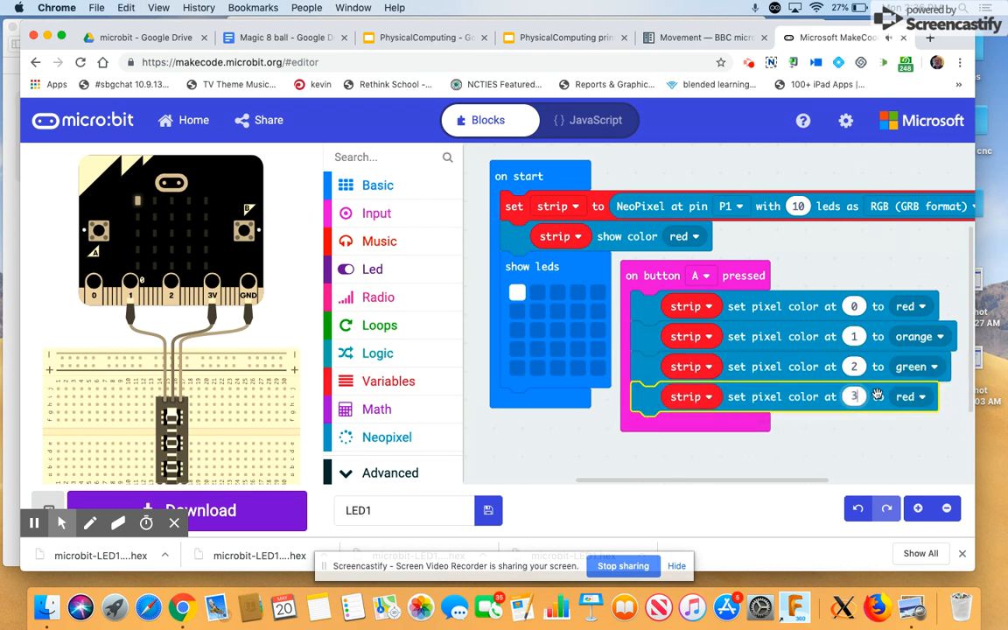
click(910, 396)
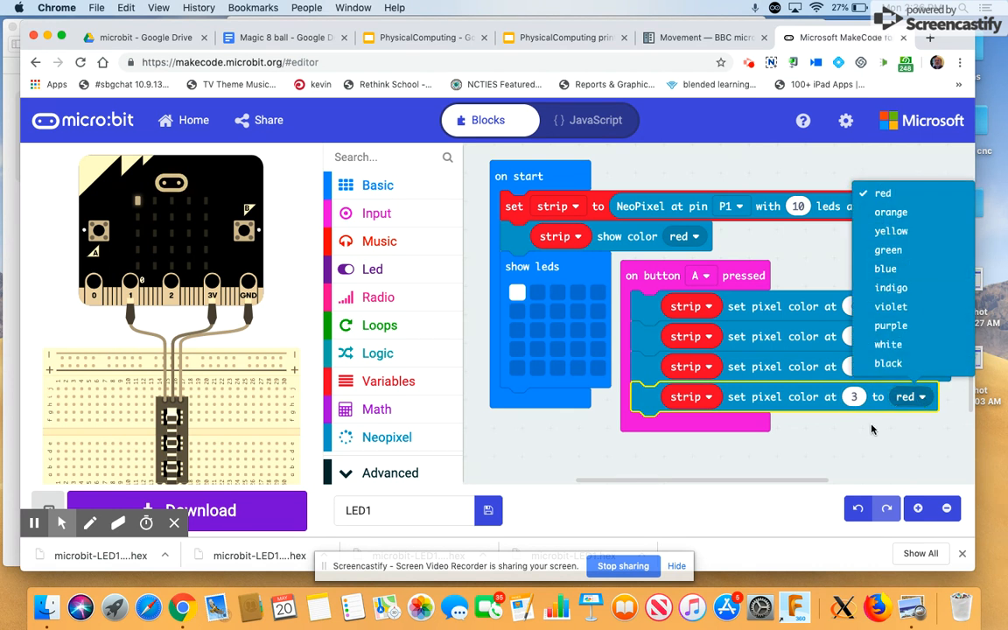
click(886, 253)
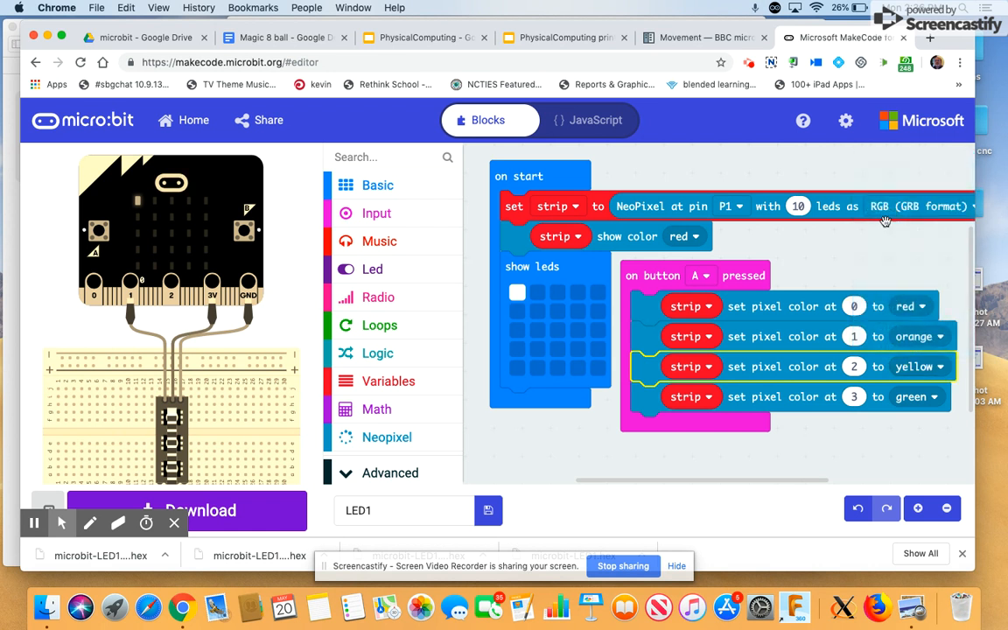
mouse_move(525, 443)
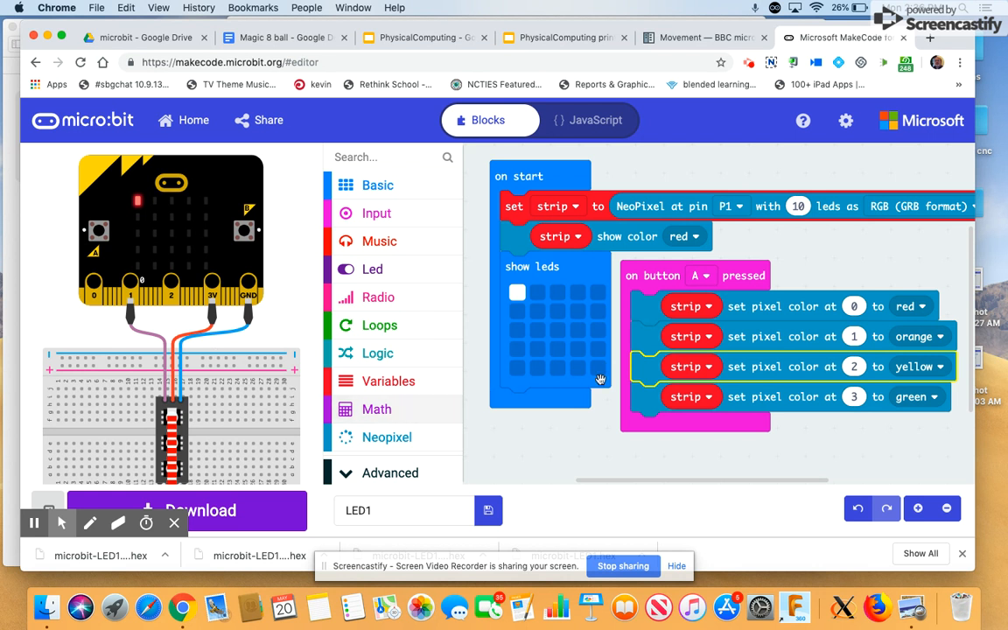
click(387, 437)
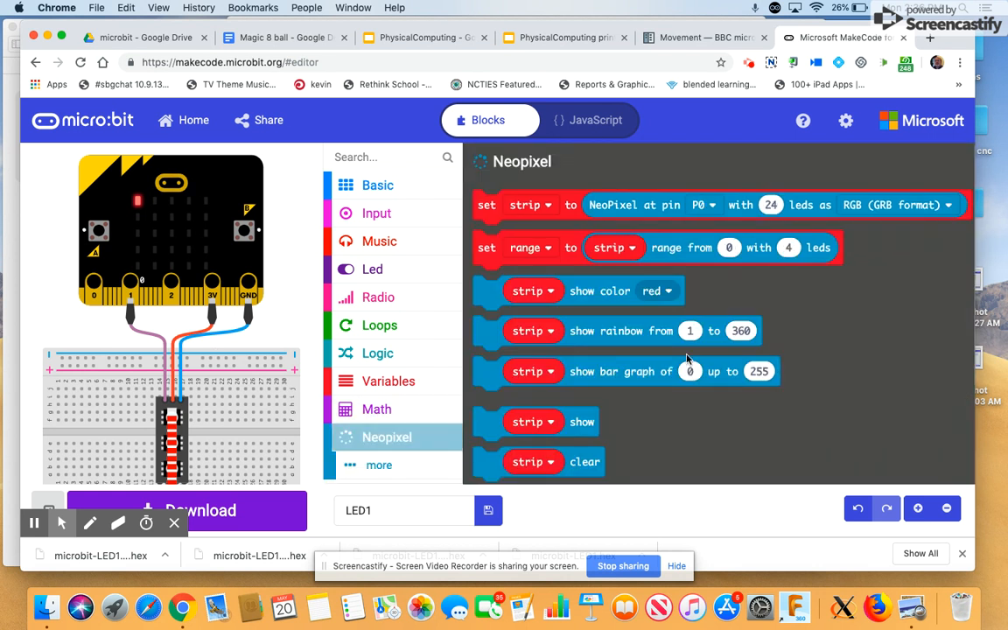
scroll(down, 3)
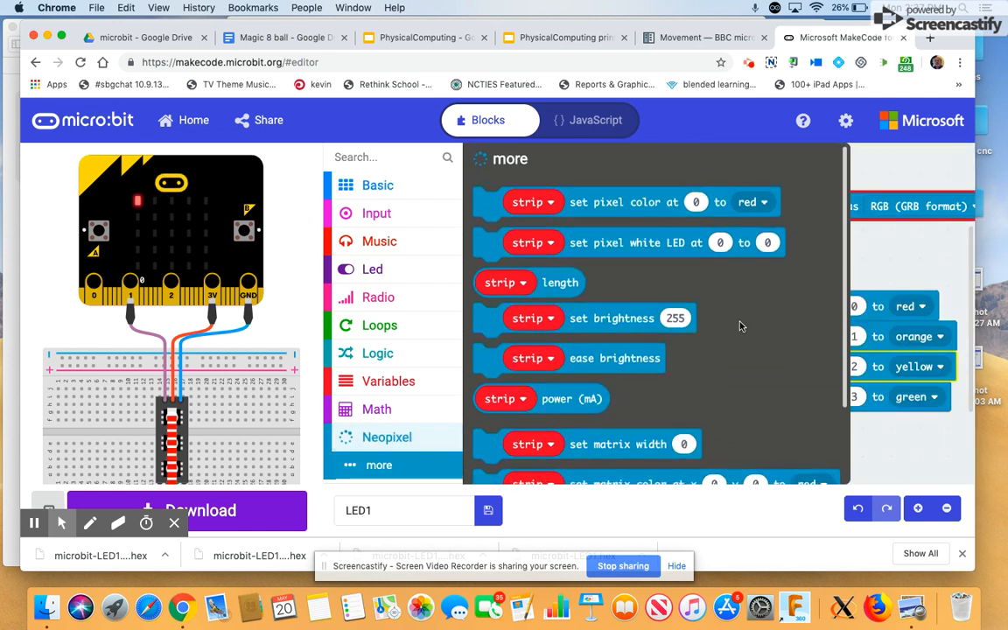
scroll(down, 3)
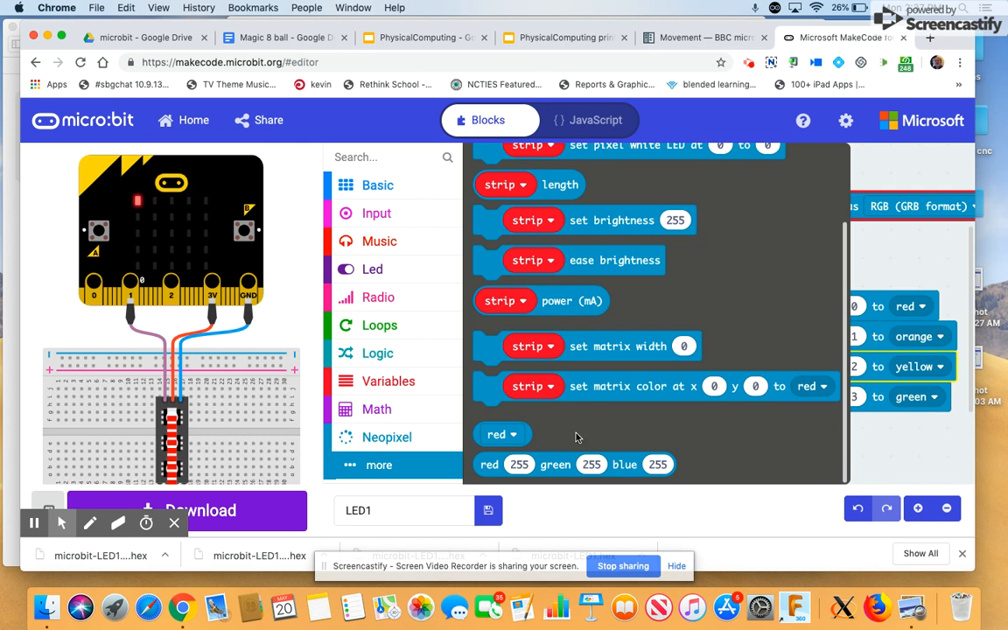
mouse_move(712, 437)
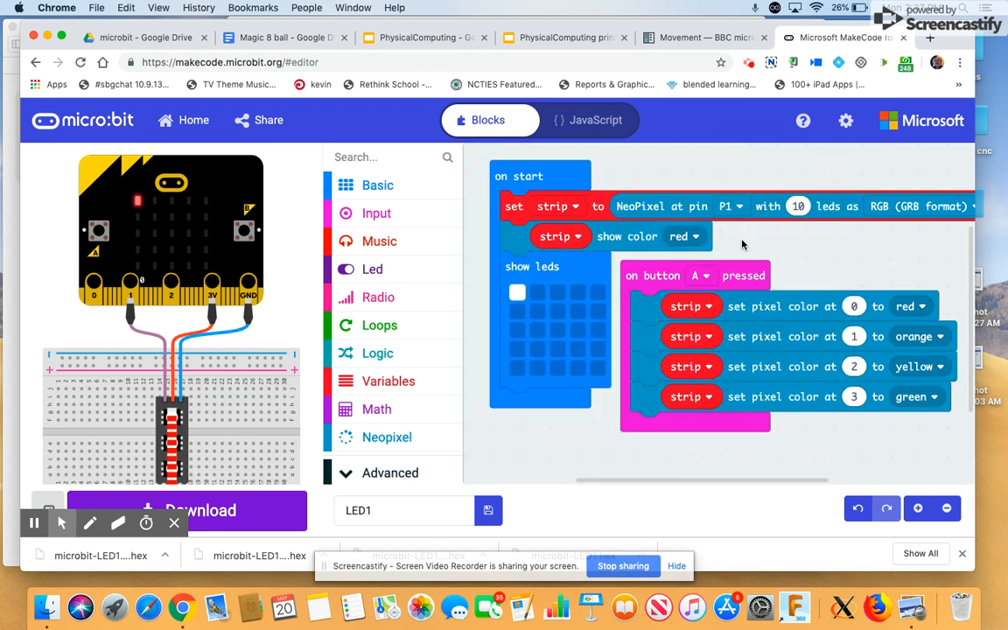
mouse_move(53, 348)
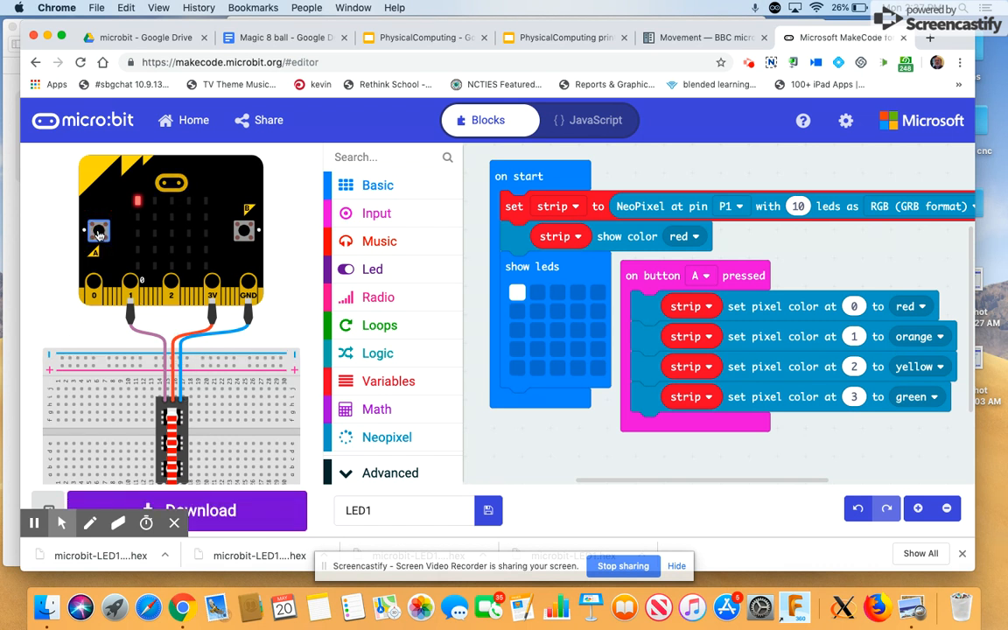
mouse_move(98, 232)
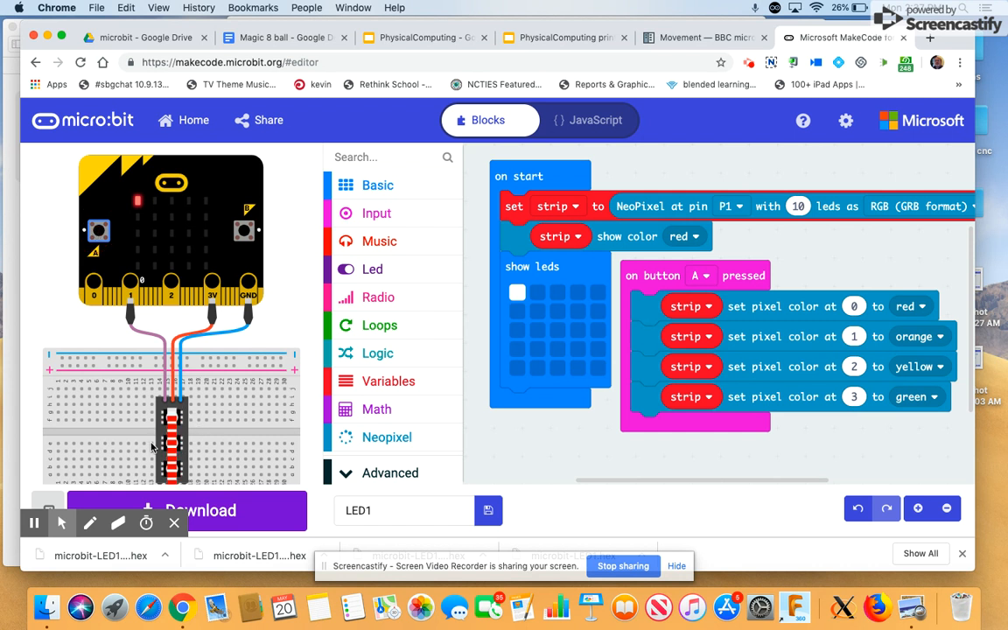
mouse_move(566, 448)
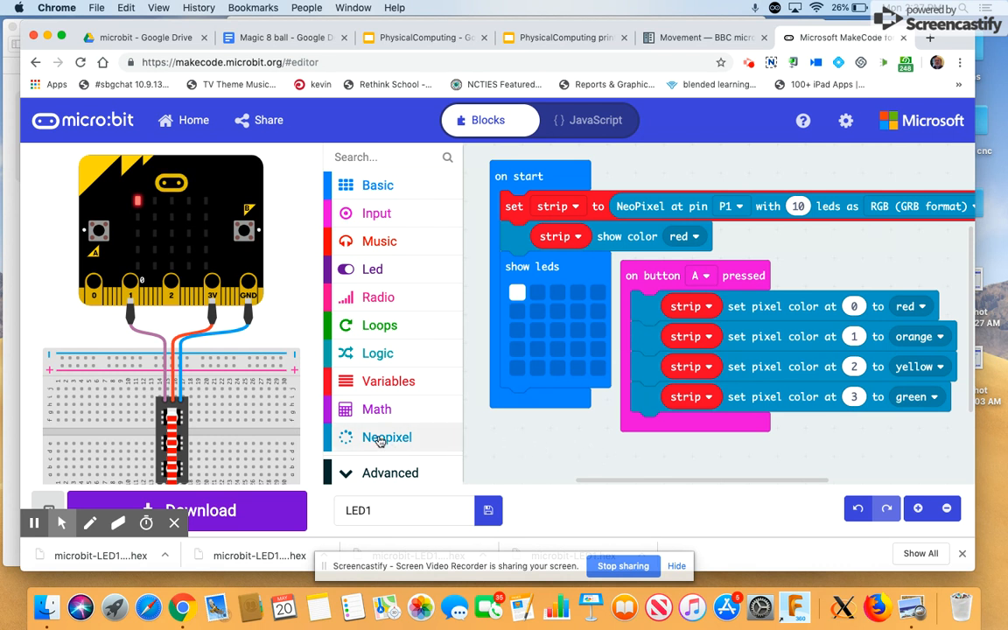
Append strip show to the button A handler and press simulator button A to test
click(386, 436)
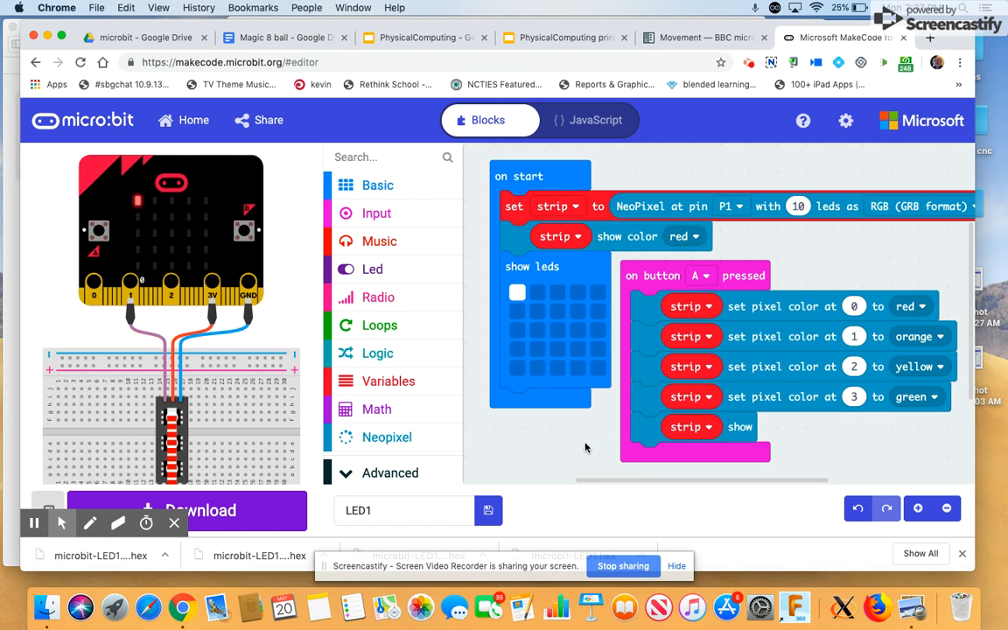
mouse_move(228, 329)
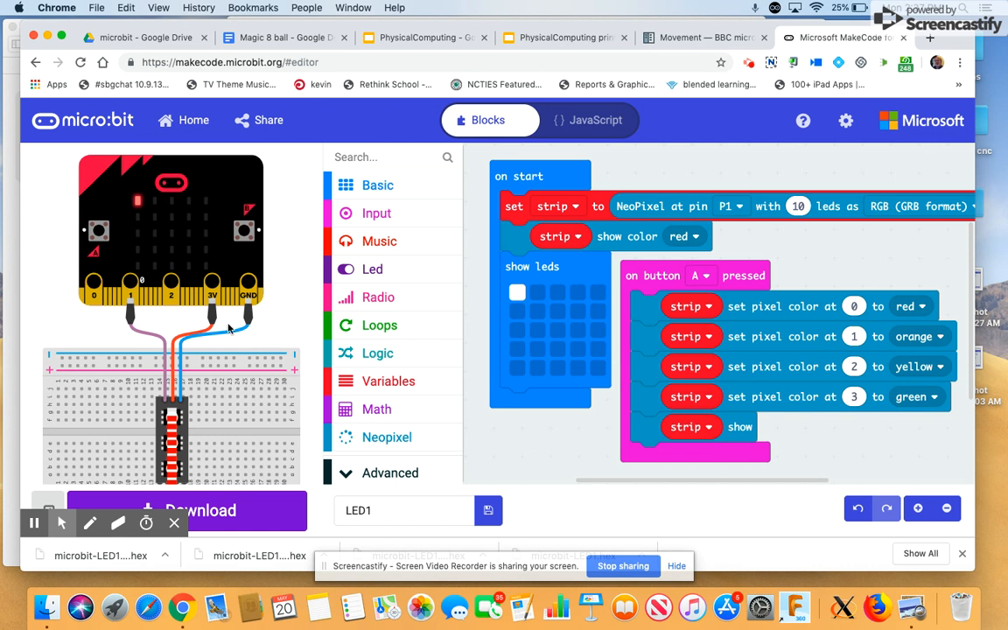
click(98, 231)
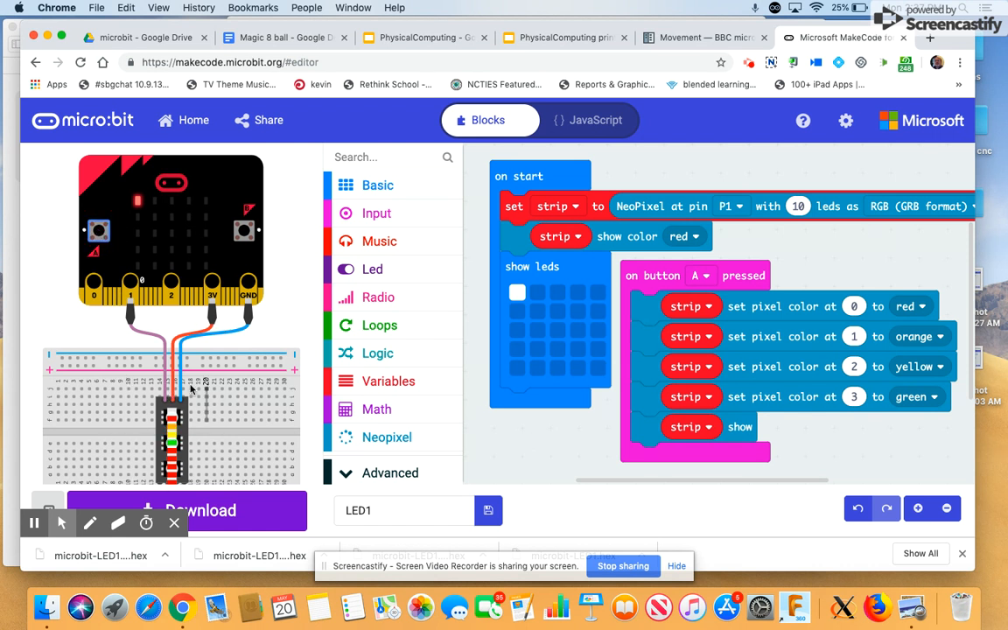
mouse_move(514, 437)
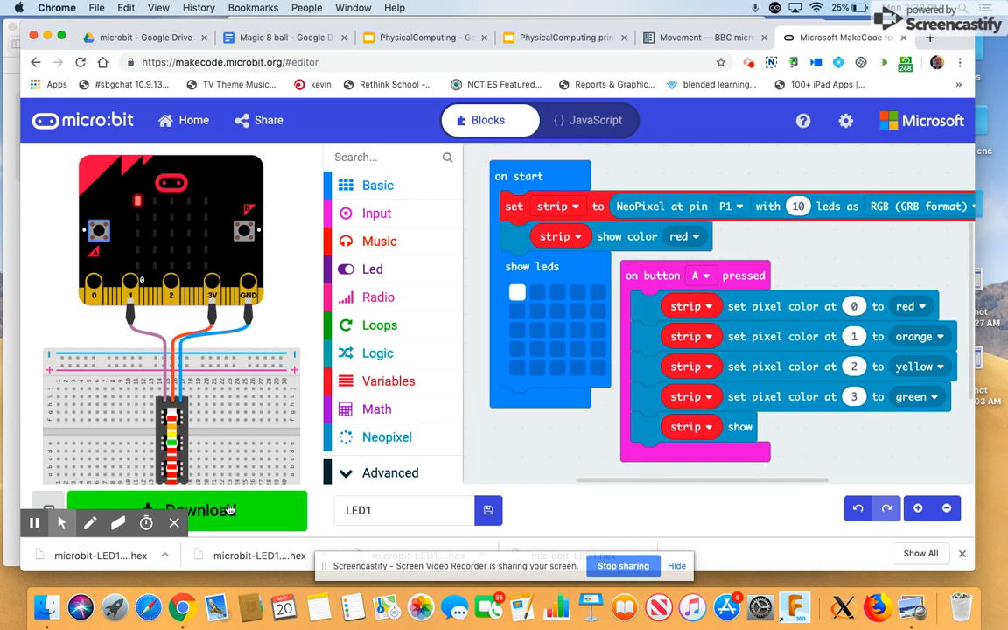
click(201, 510)
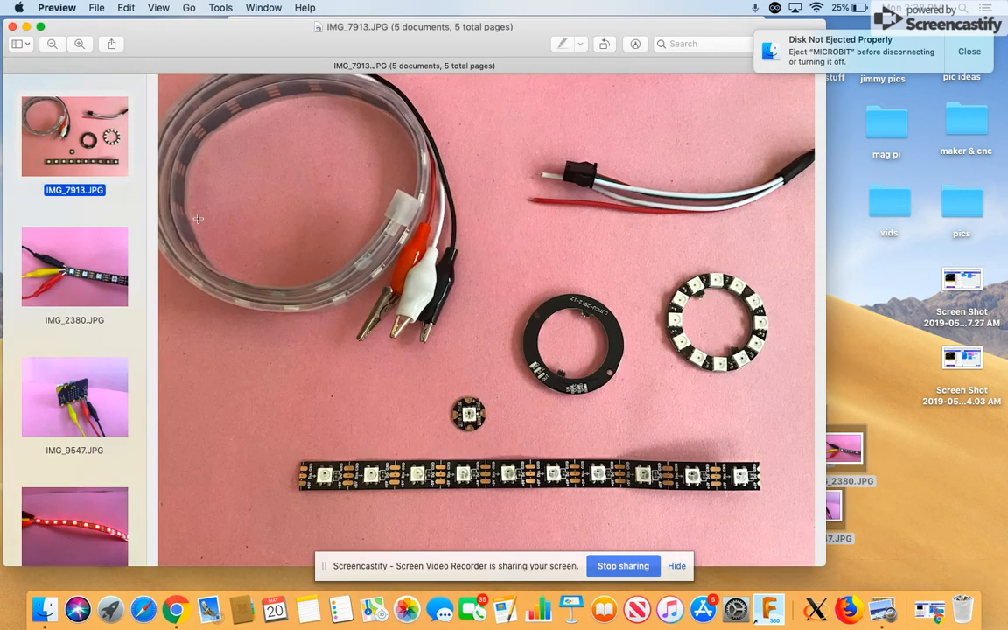
mouse_move(80, 222)
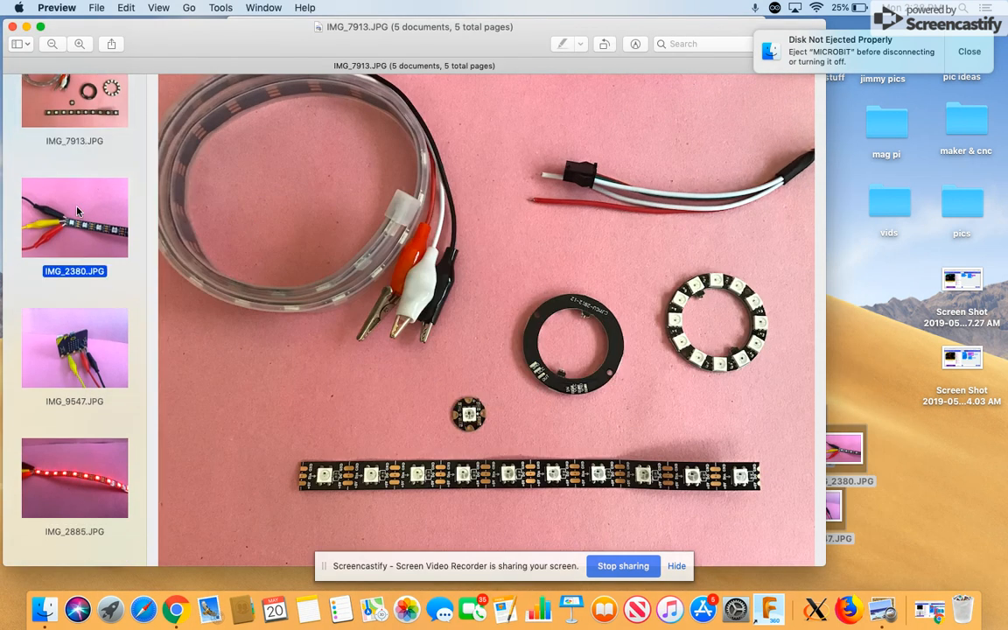
View photos IMG_2380, IMG_9547, then IMG_2885 showing the red-lit strip
click(74, 216)
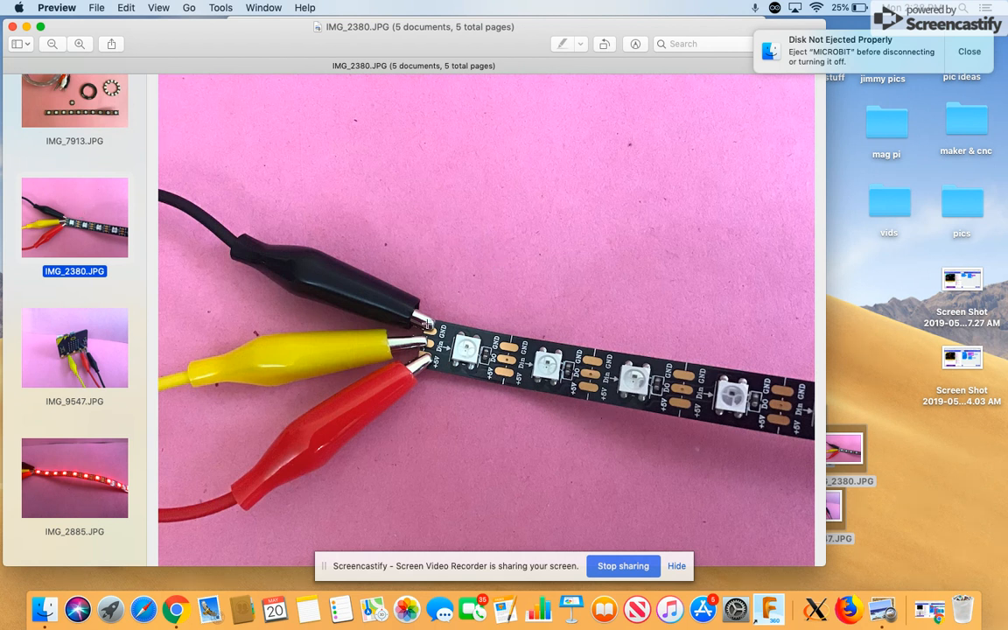
mouse_move(418, 367)
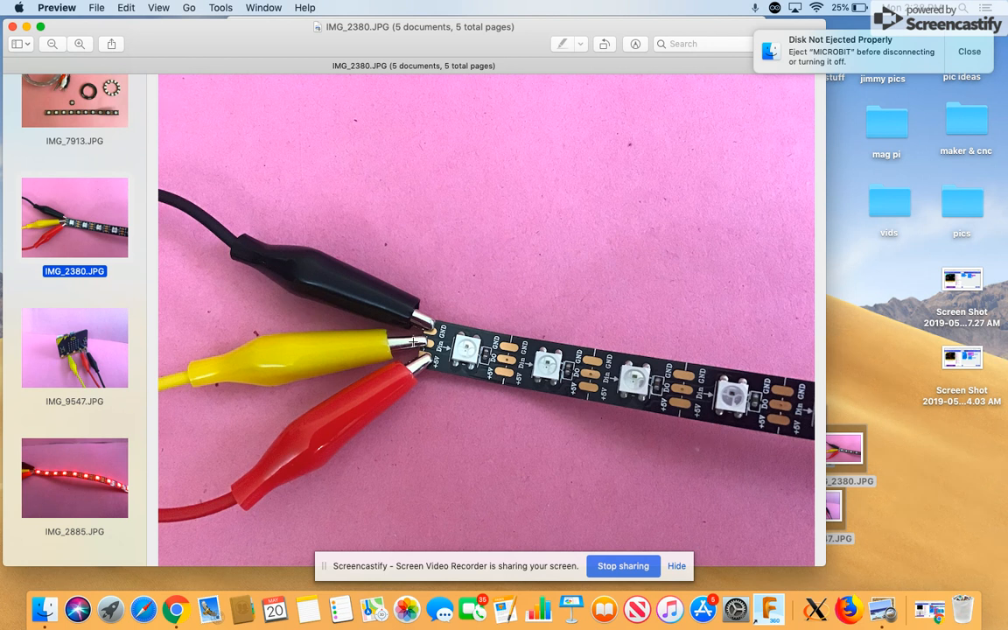
mouse_move(432, 296)
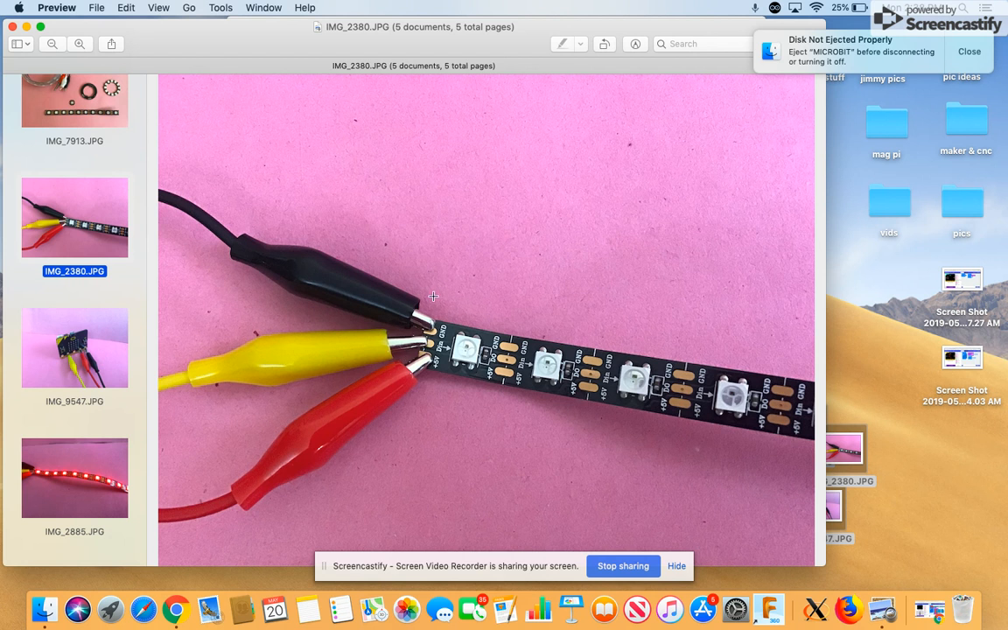
mouse_move(376, 331)
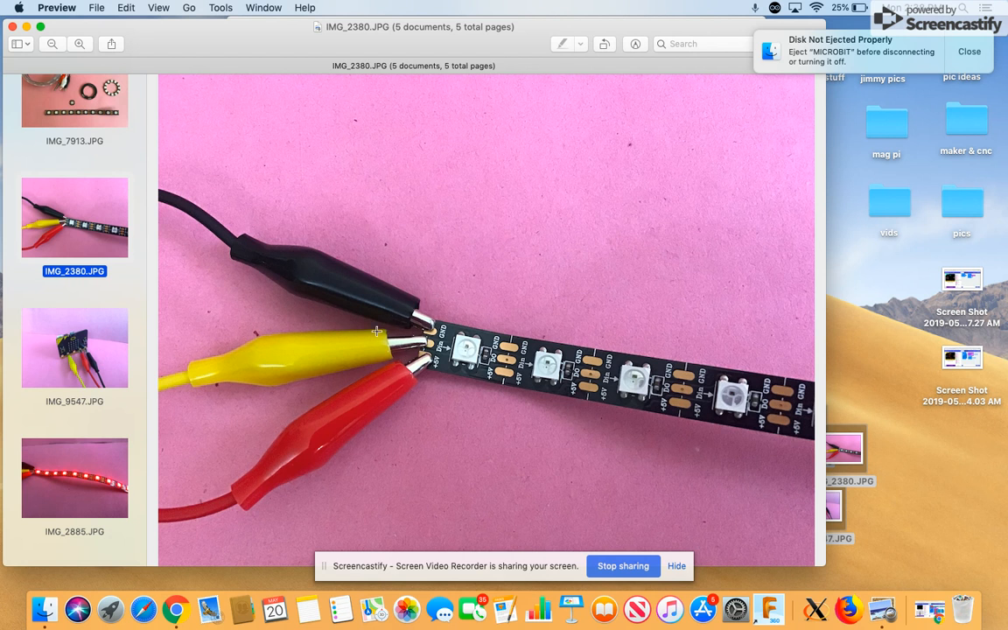
click(74, 348)
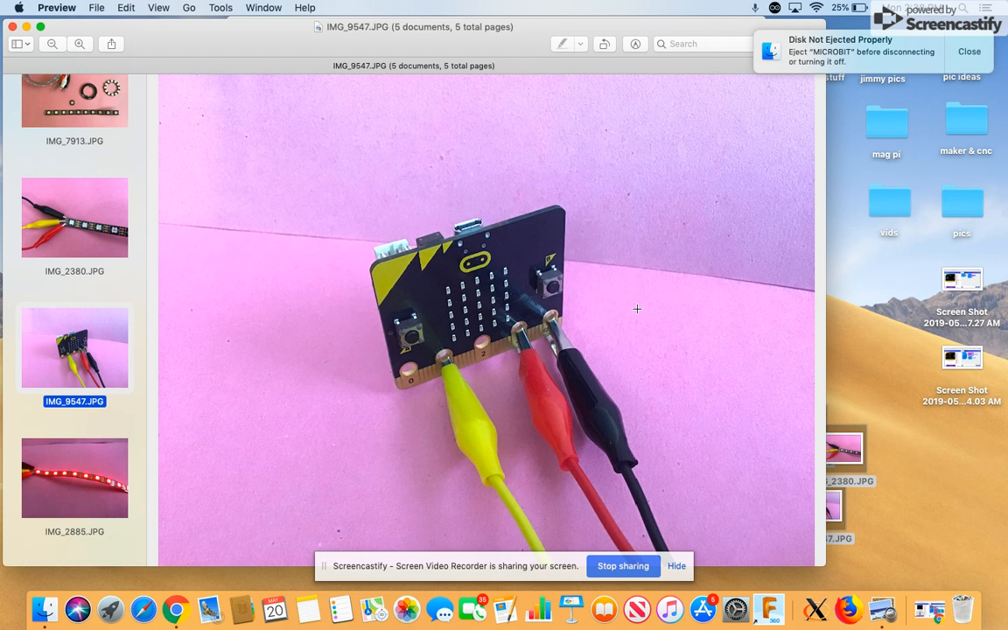
mouse_move(445, 417)
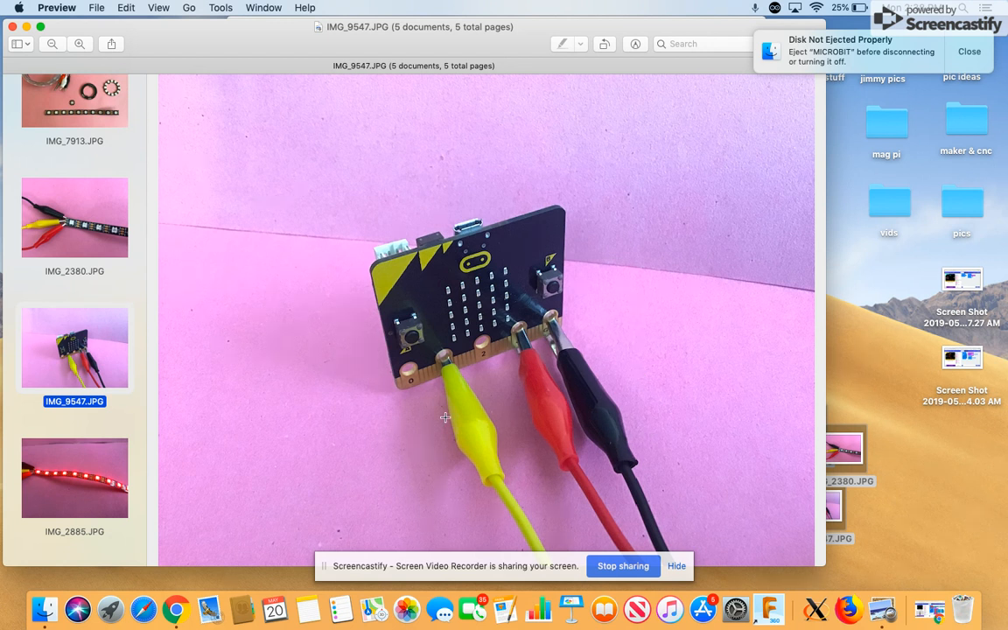
mouse_move(626, 278)
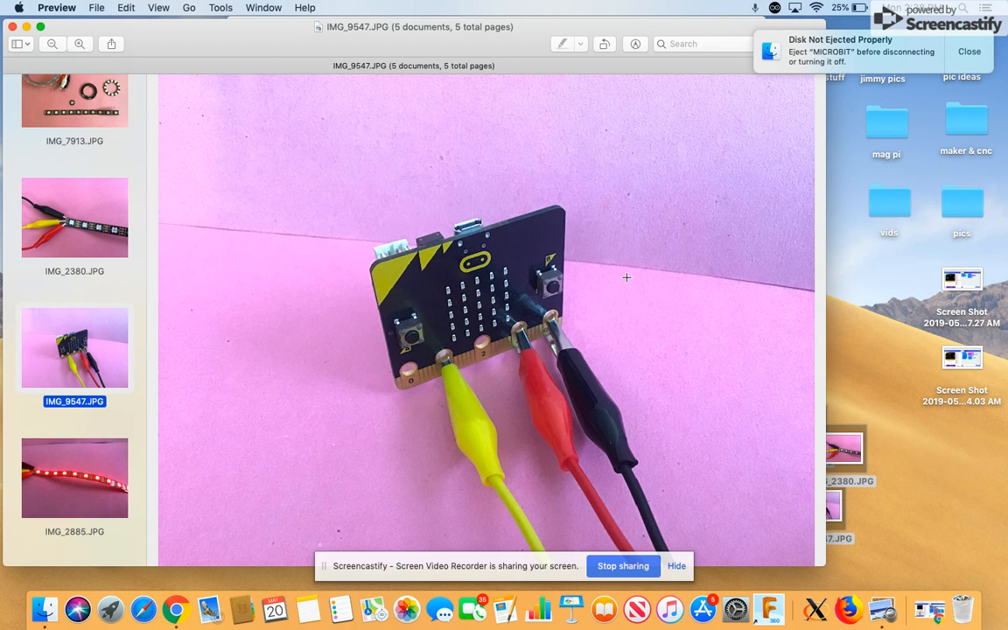
mouse_move(673, 201)
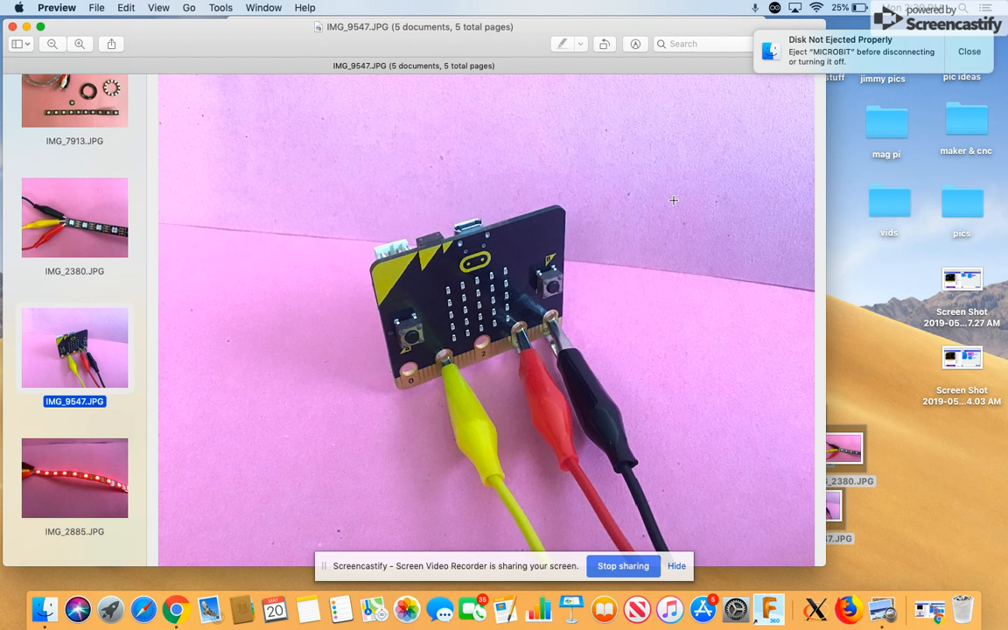
mouse_move(677, 187)
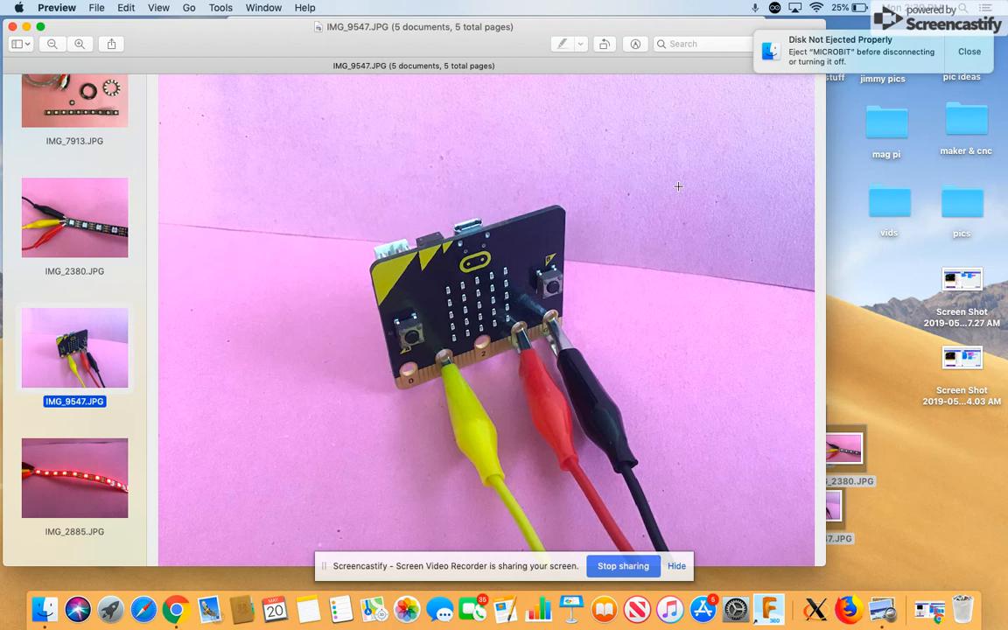
mouse_move(684, 323)
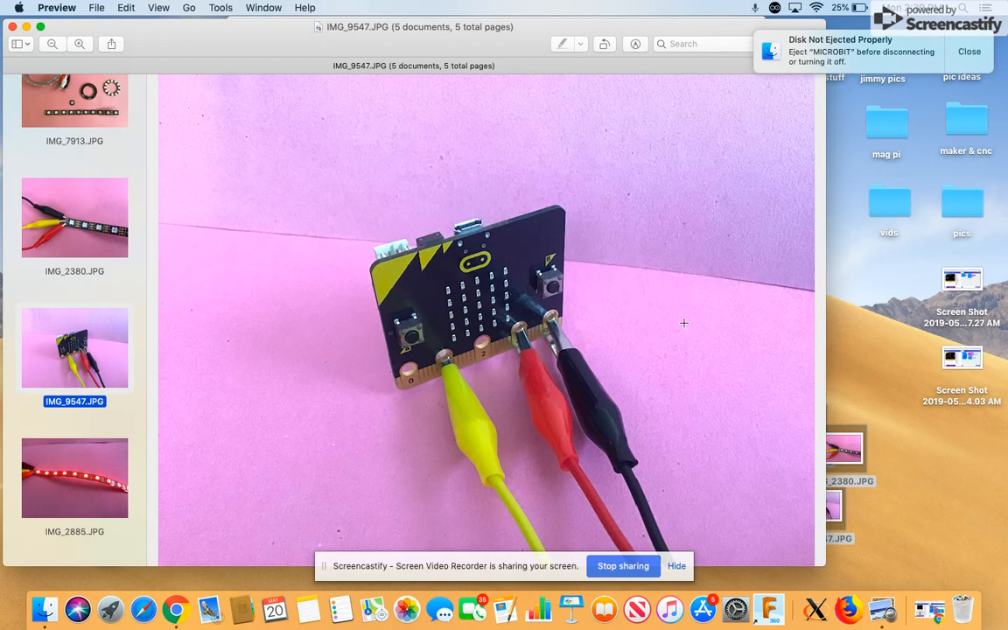
mouse_move(480, 353)
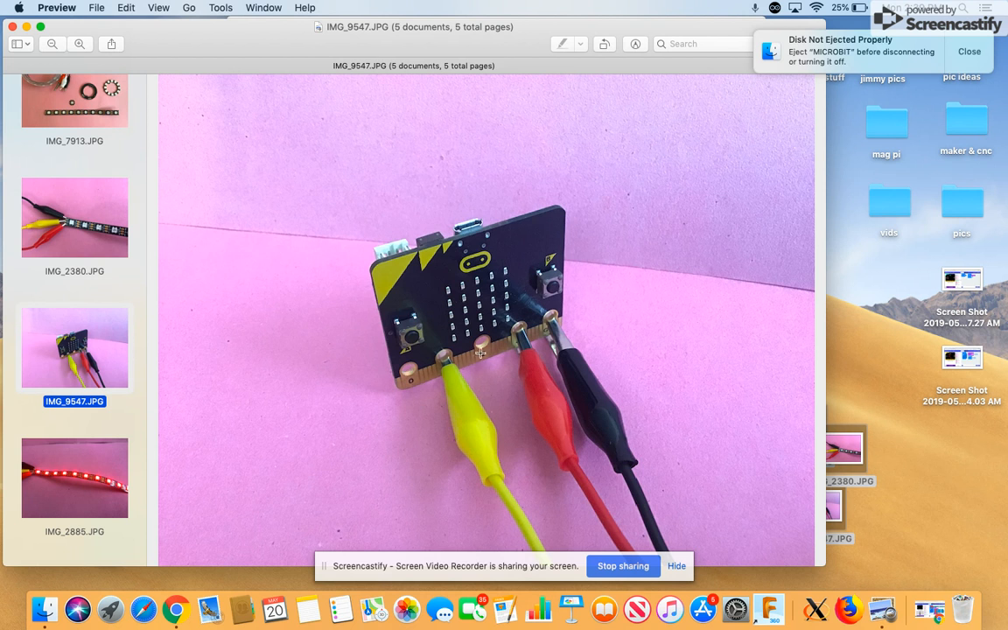
mouse_move(325, 398)
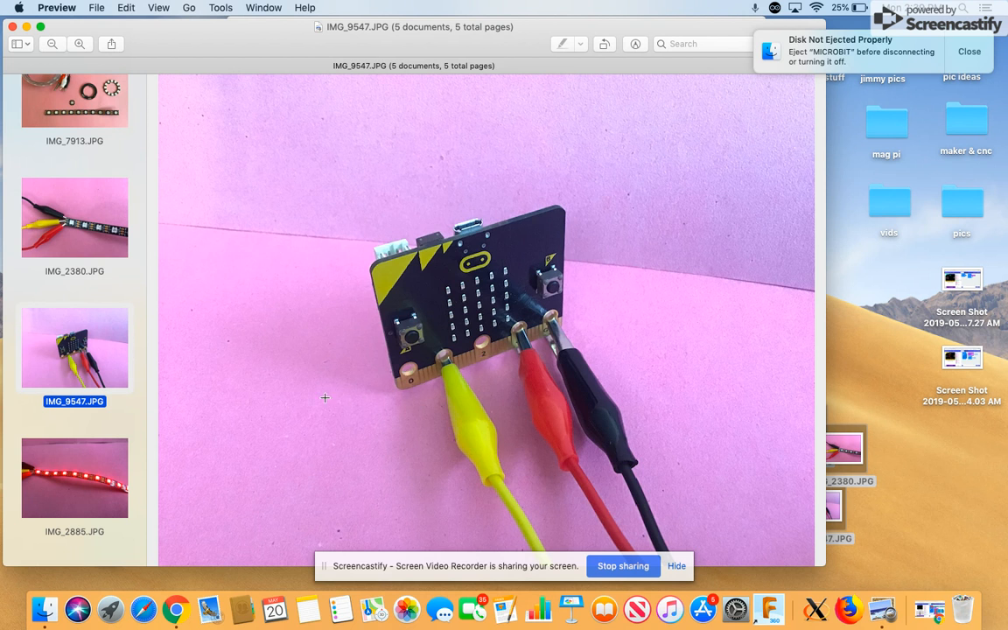
mouse_move(293, 367)
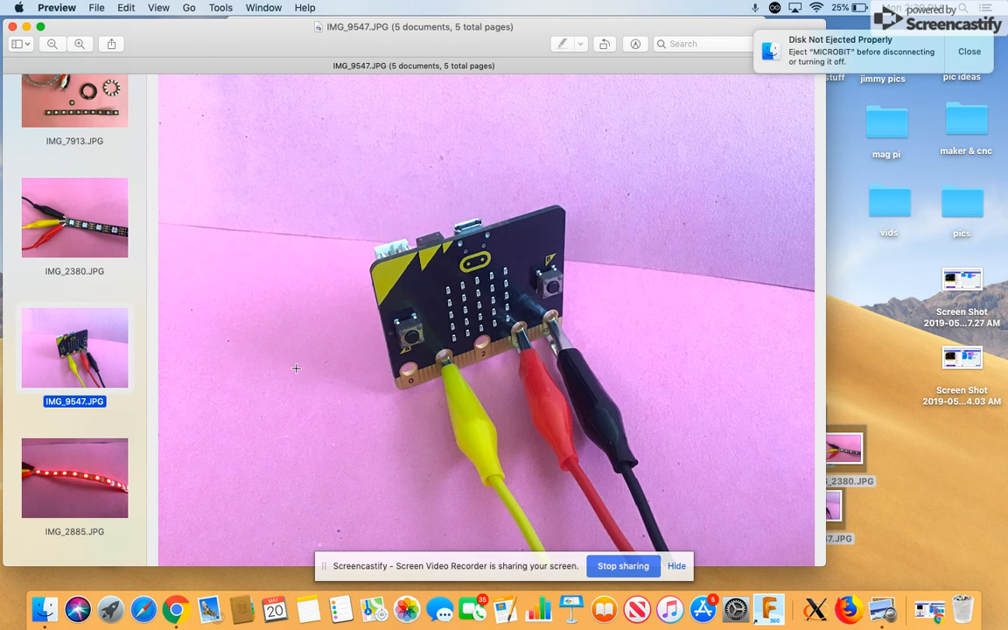
mouse_move(301, 340)
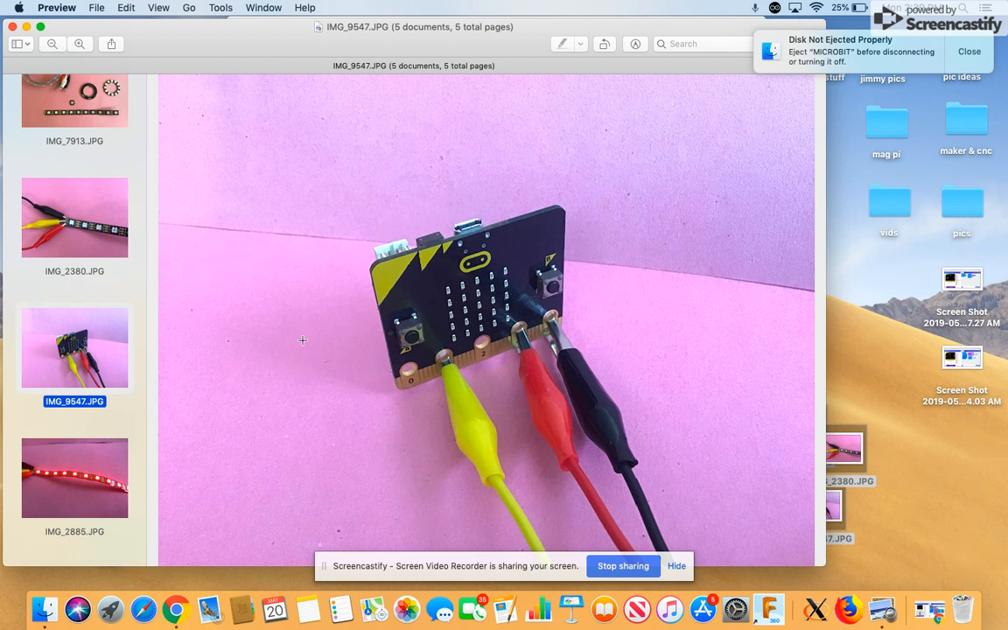
mouse_move(346, 344)
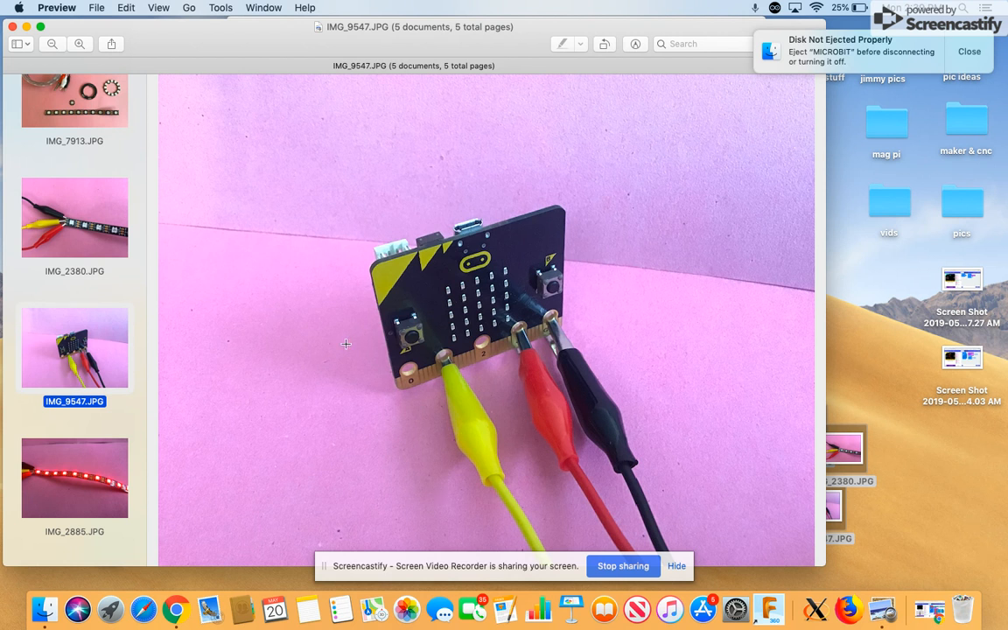
click(75, 476)
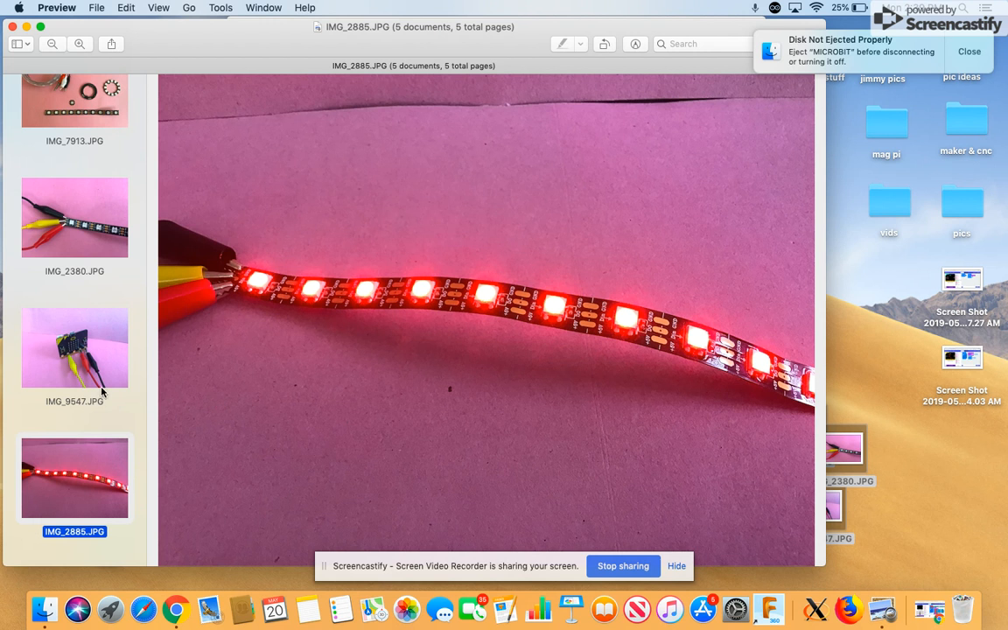
Scroll the thumbnail sidebar down to reach IMG_1371.JPG
scroll(down, 3)
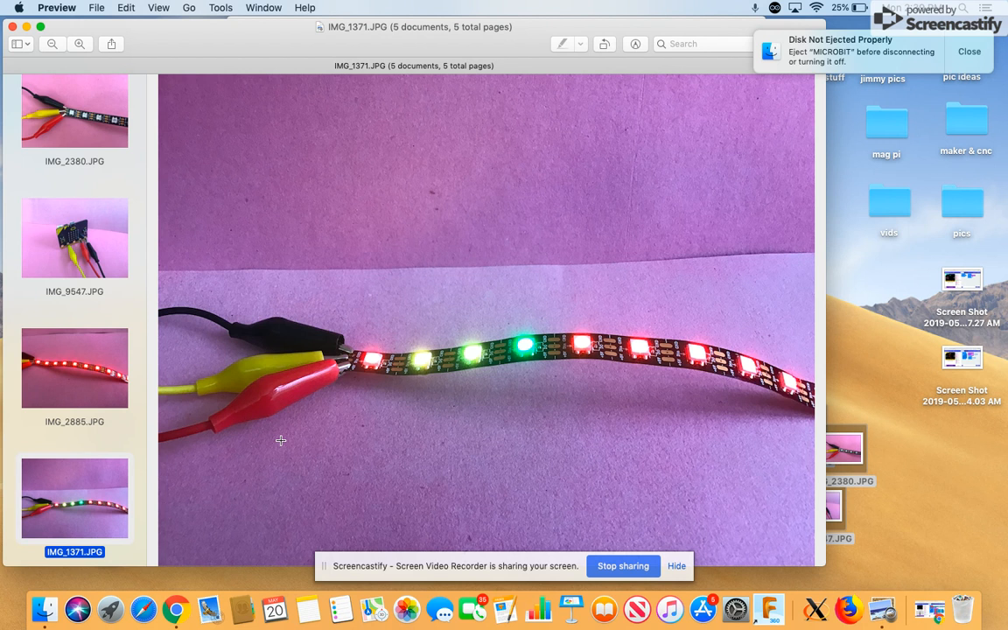
mouse_move(678, 337)
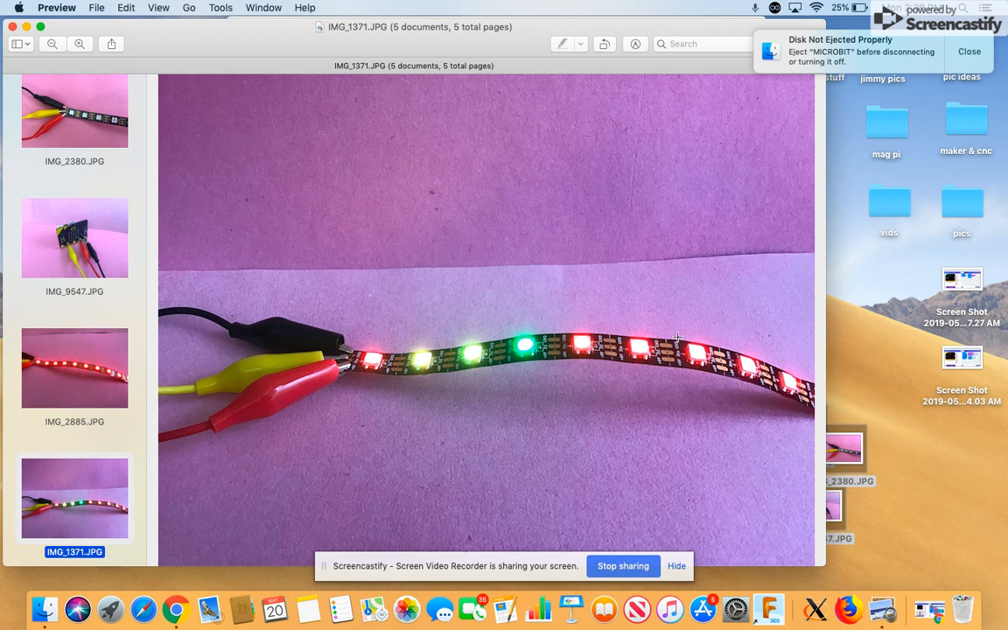
mouse_move(713, 349)
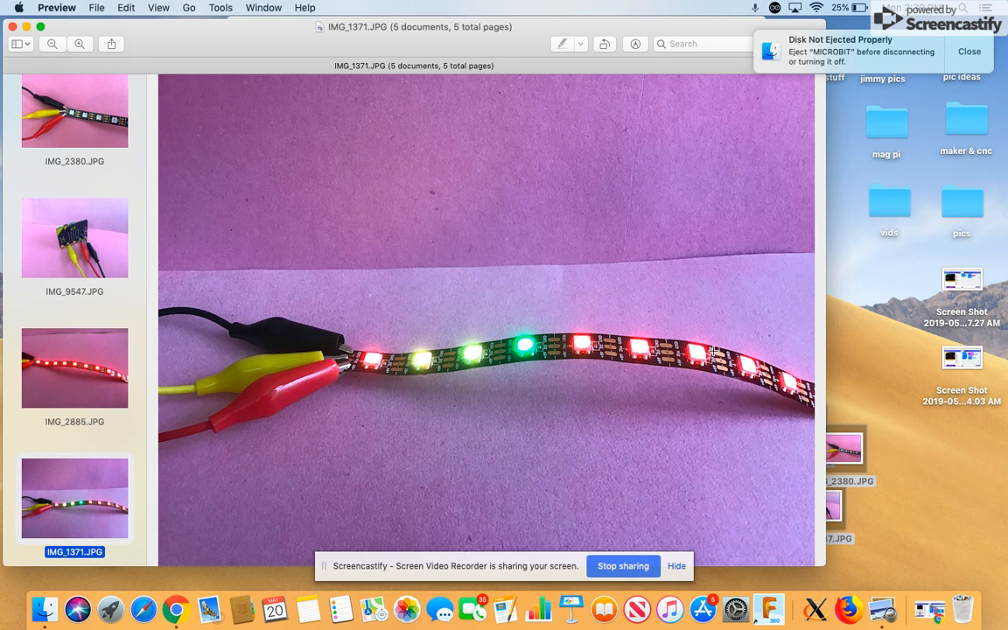
mouse_move(740, 294)
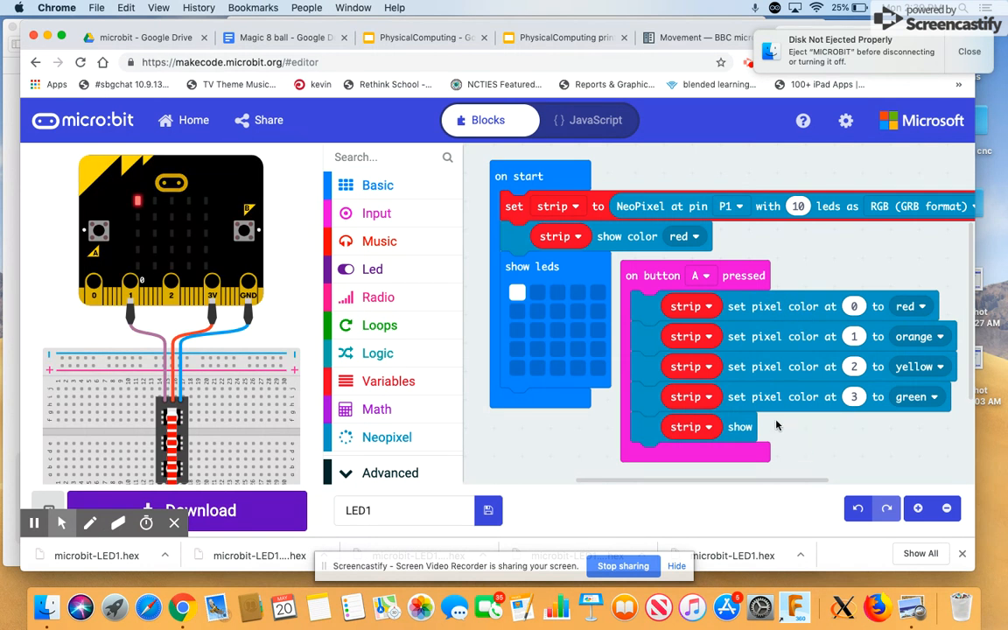
mouse_move(892, 432)
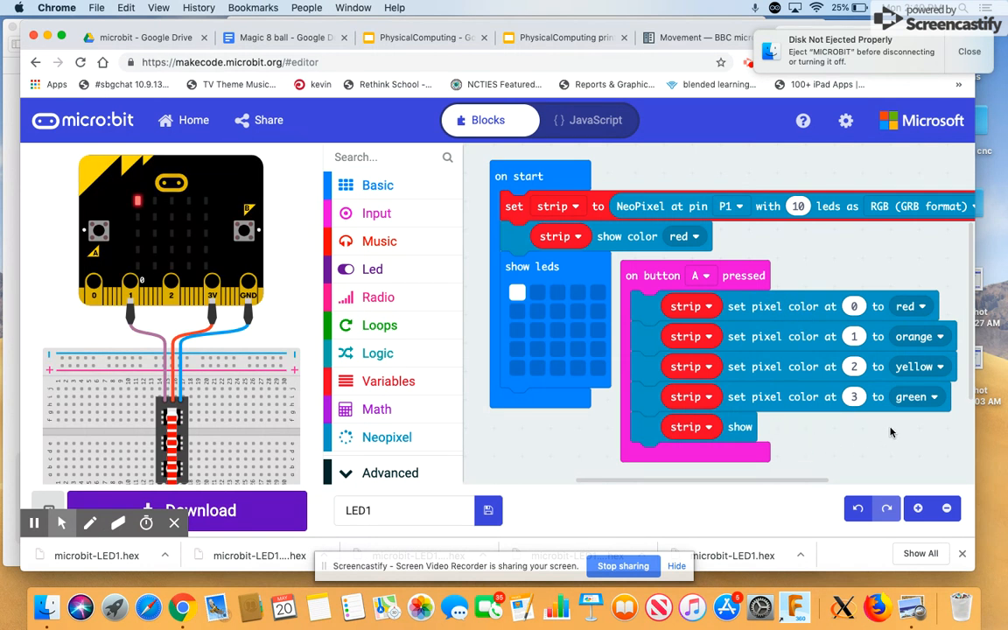
mouse_move(626, 399)
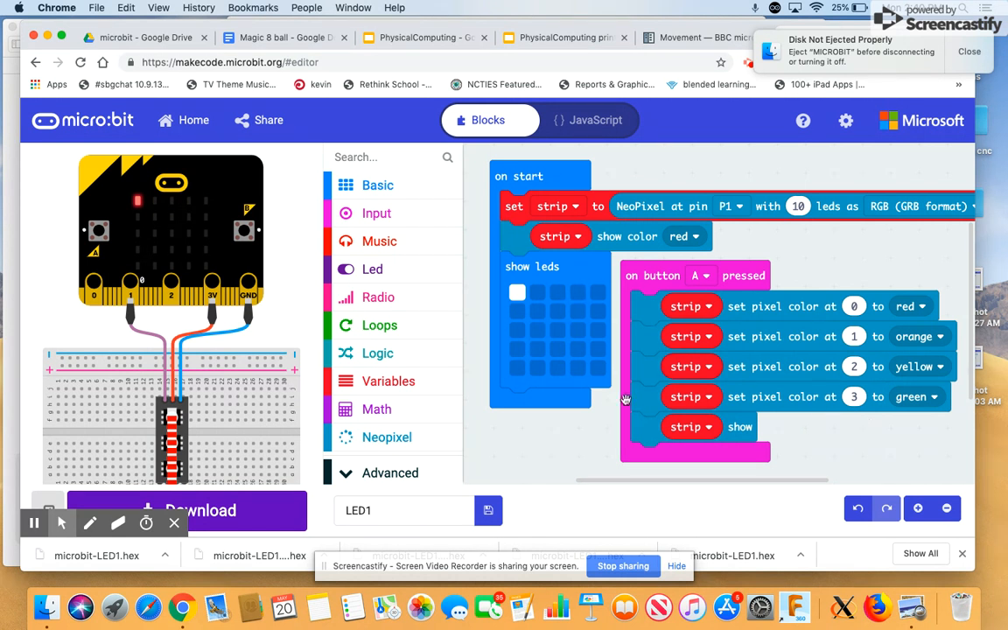